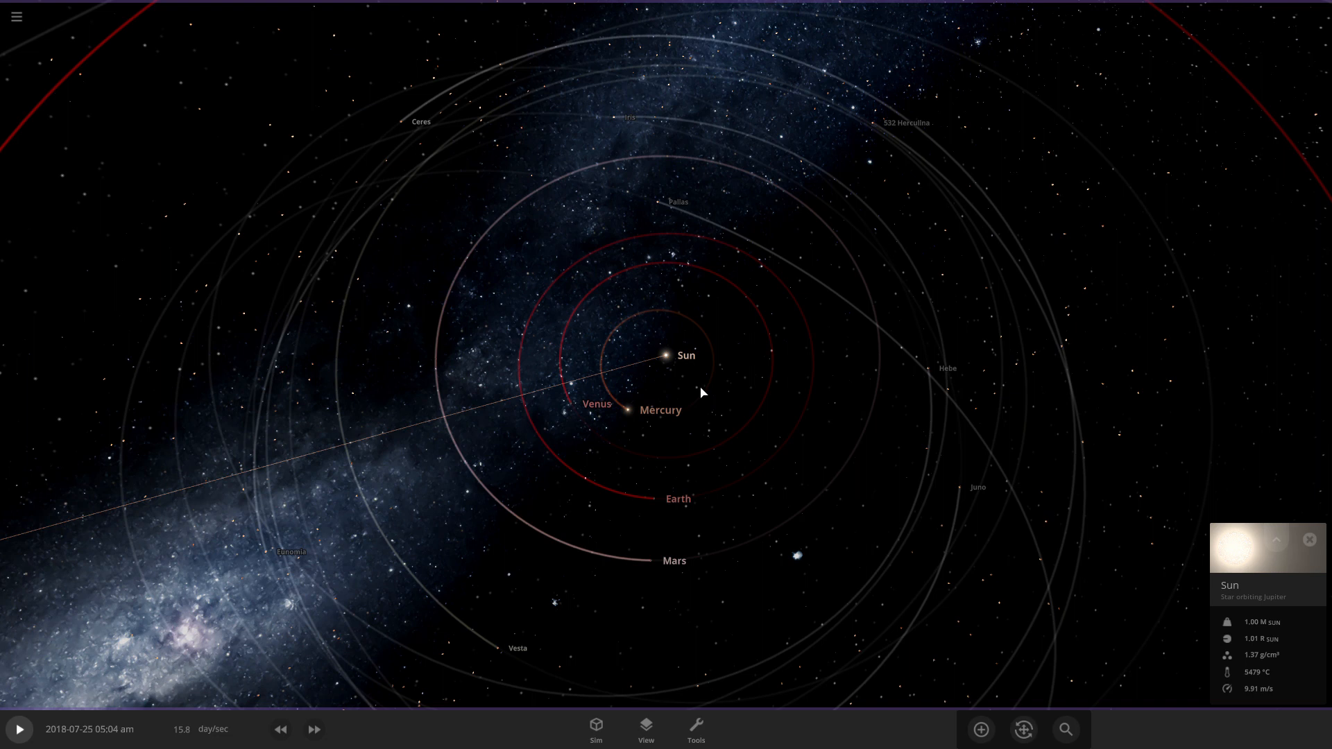
pyautogui.moveTo(799, 297)
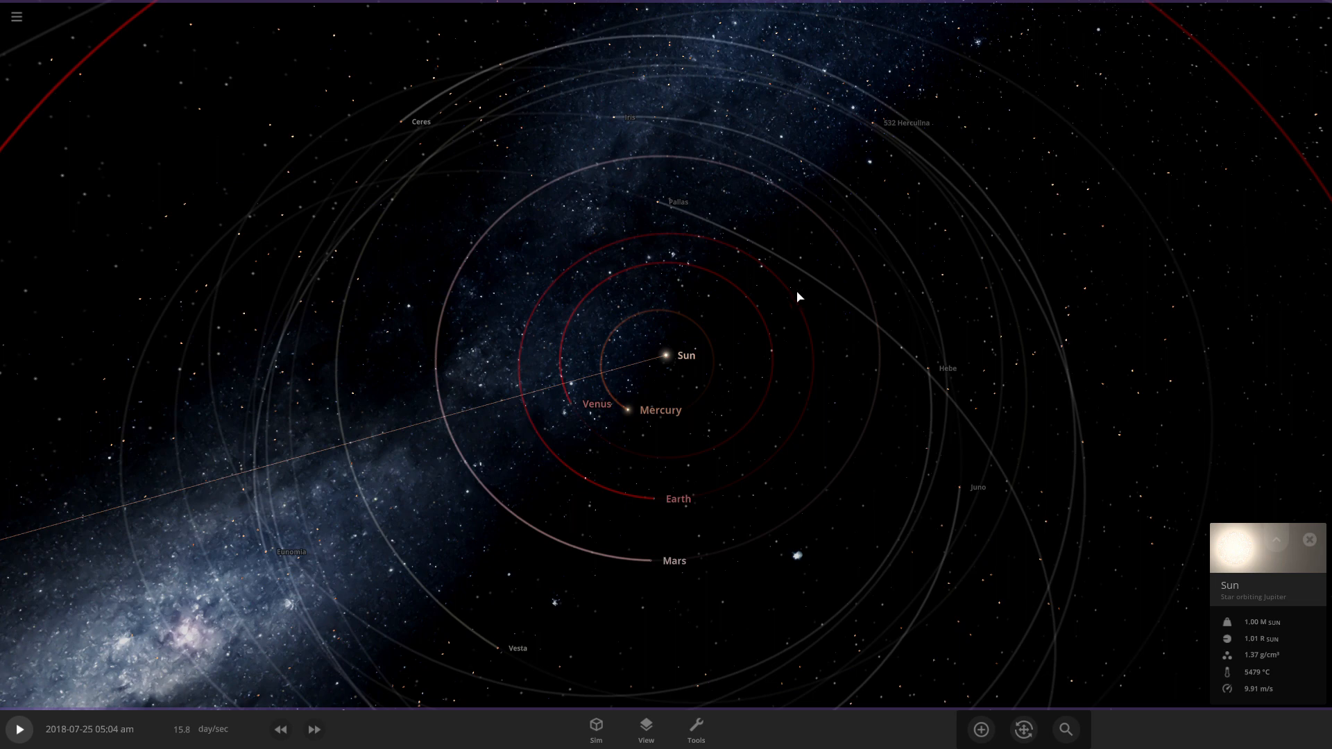
pyautogui.moveTo(777, 309)
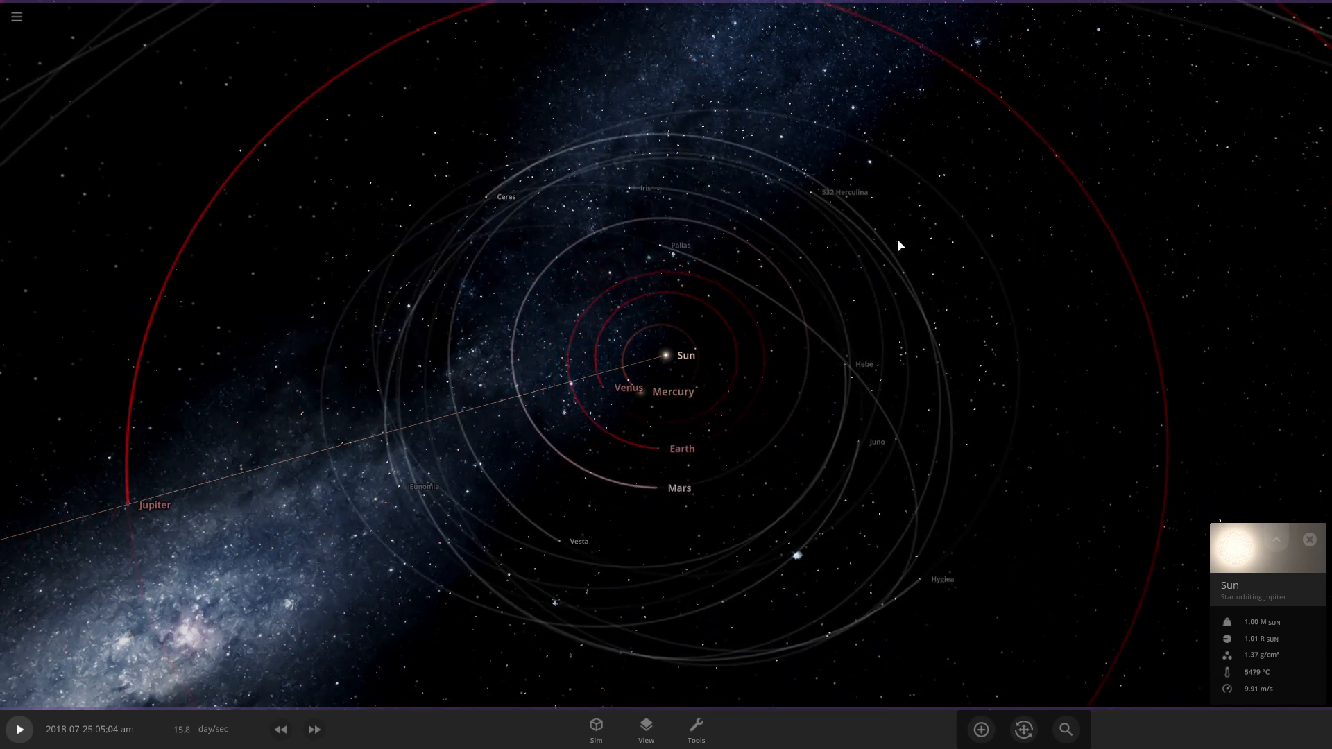
pyautogui.moveTo(778, 275)
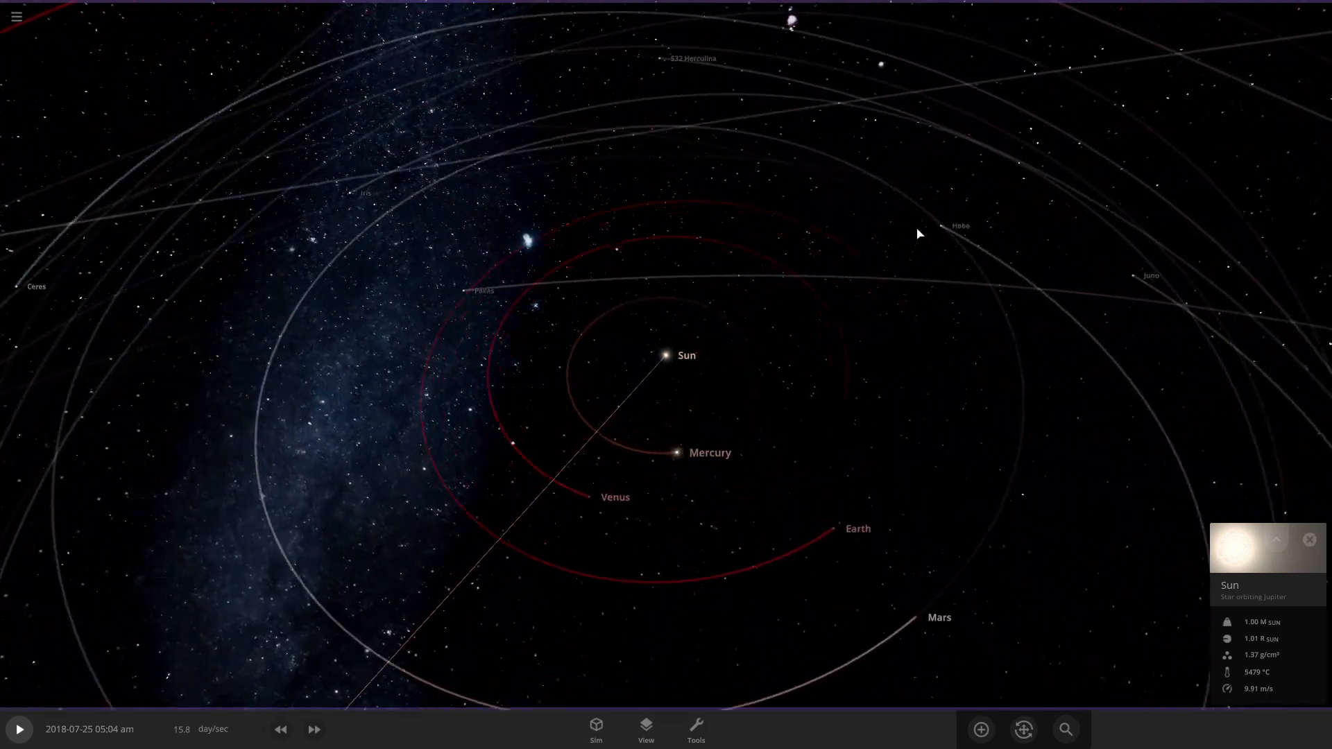
# Zoom out and back in on the enlarged solar system before starting the simulation
pyautogui.scroll(-3)
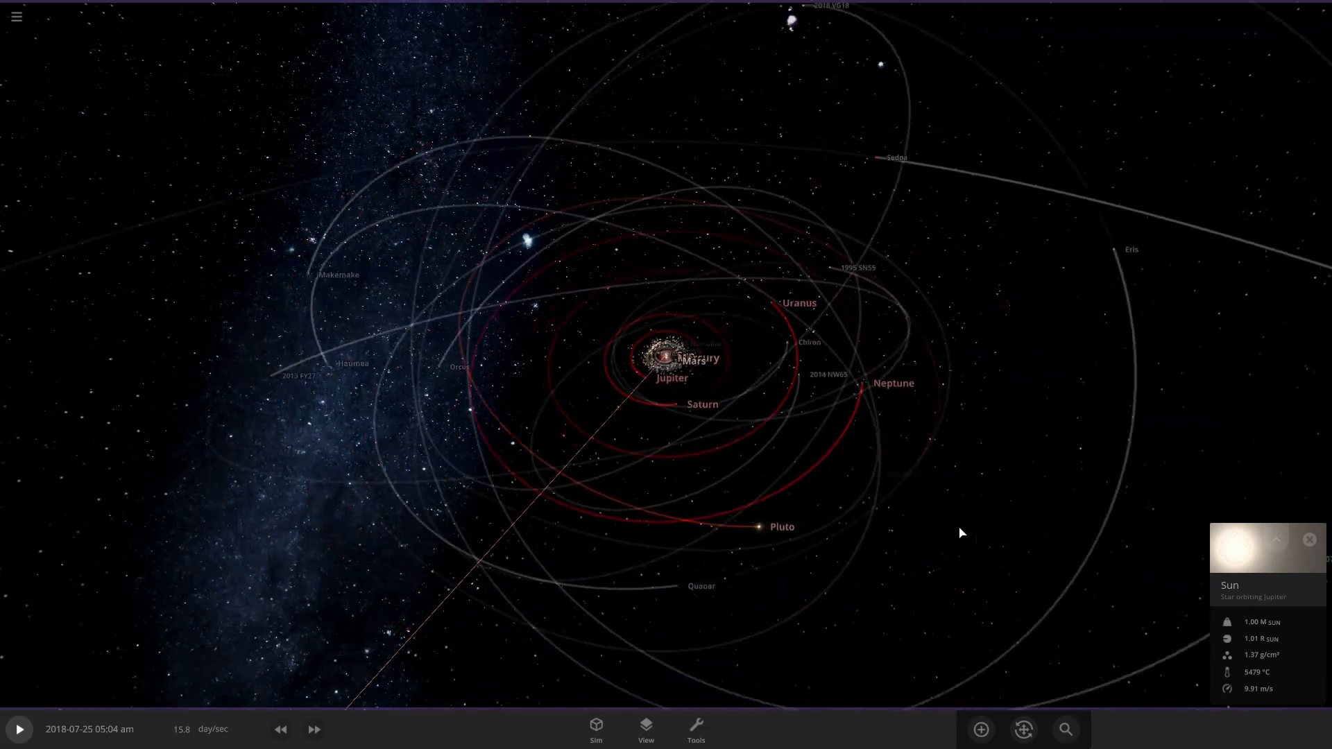
pyautogui.scroll(3)
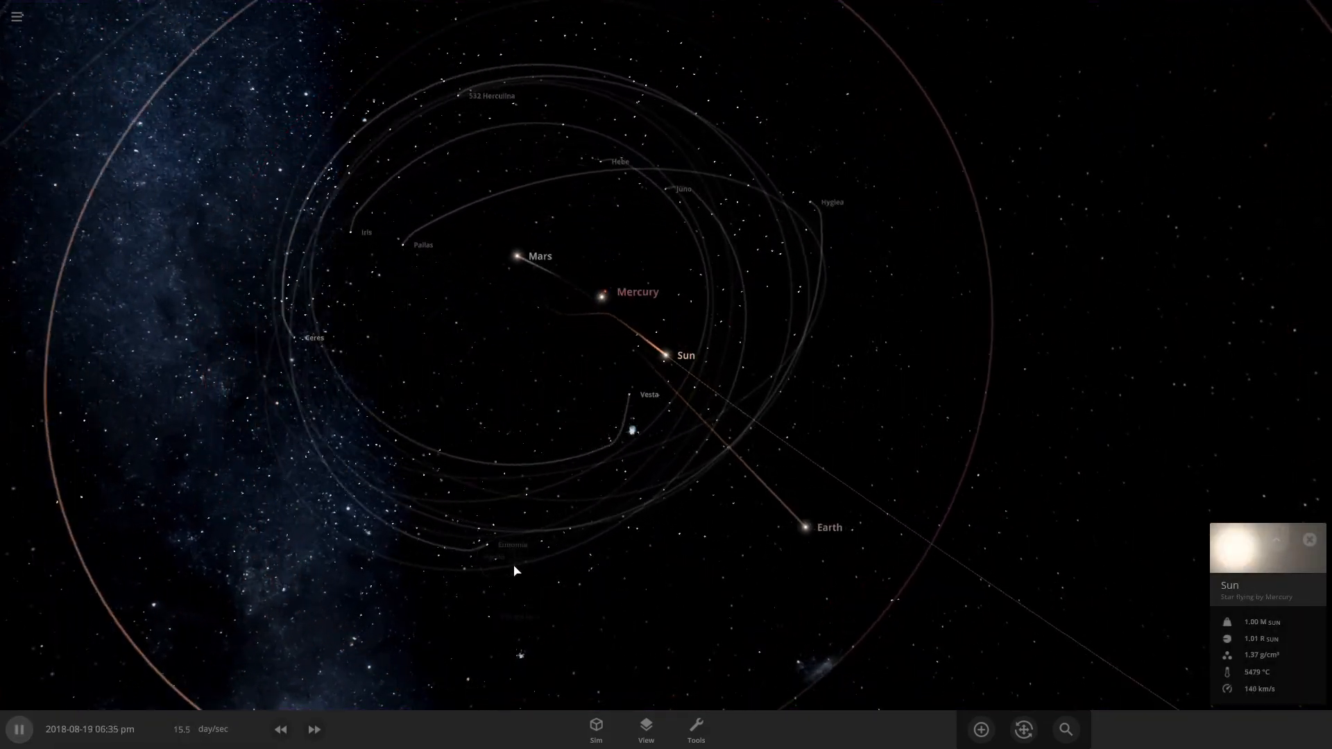
# Lower the simulation speed to hours per second, glance at the View panel and let the bodies collide
pyautogui.click(280, 728)
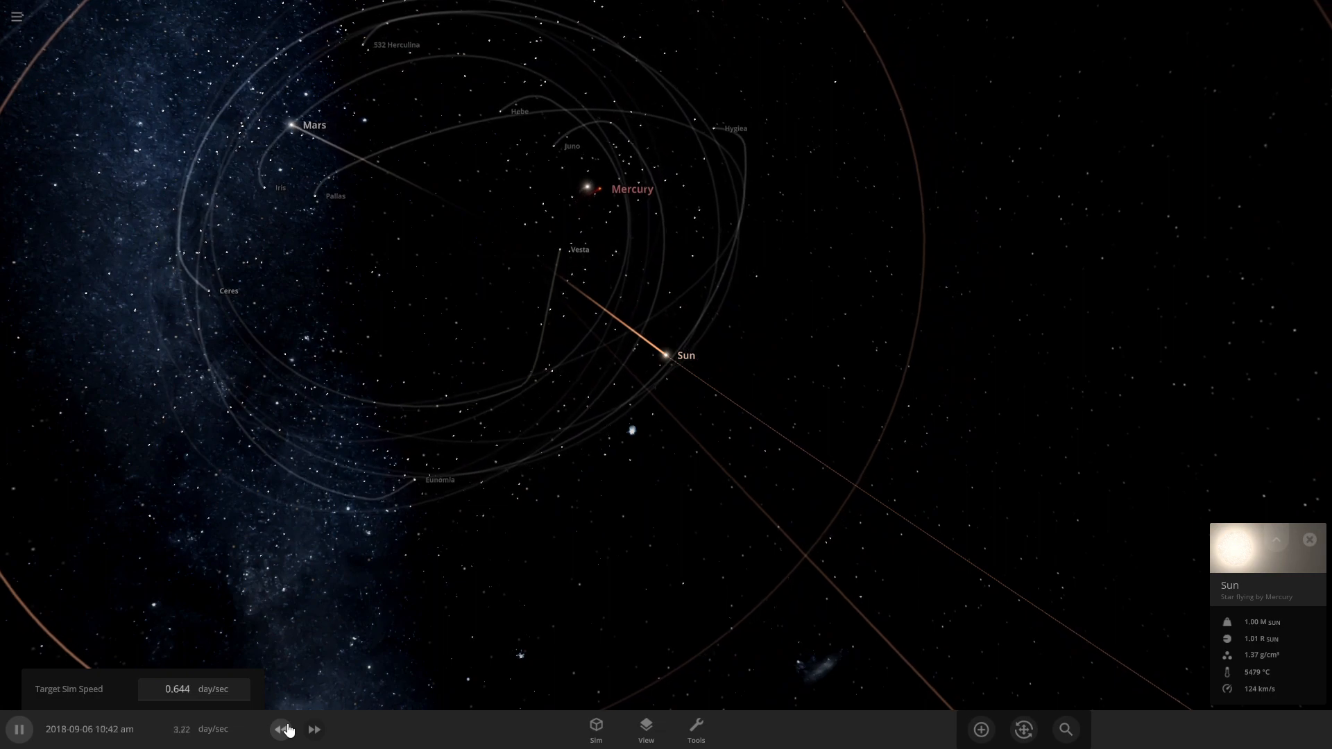
pyautogui.click(645, 728)
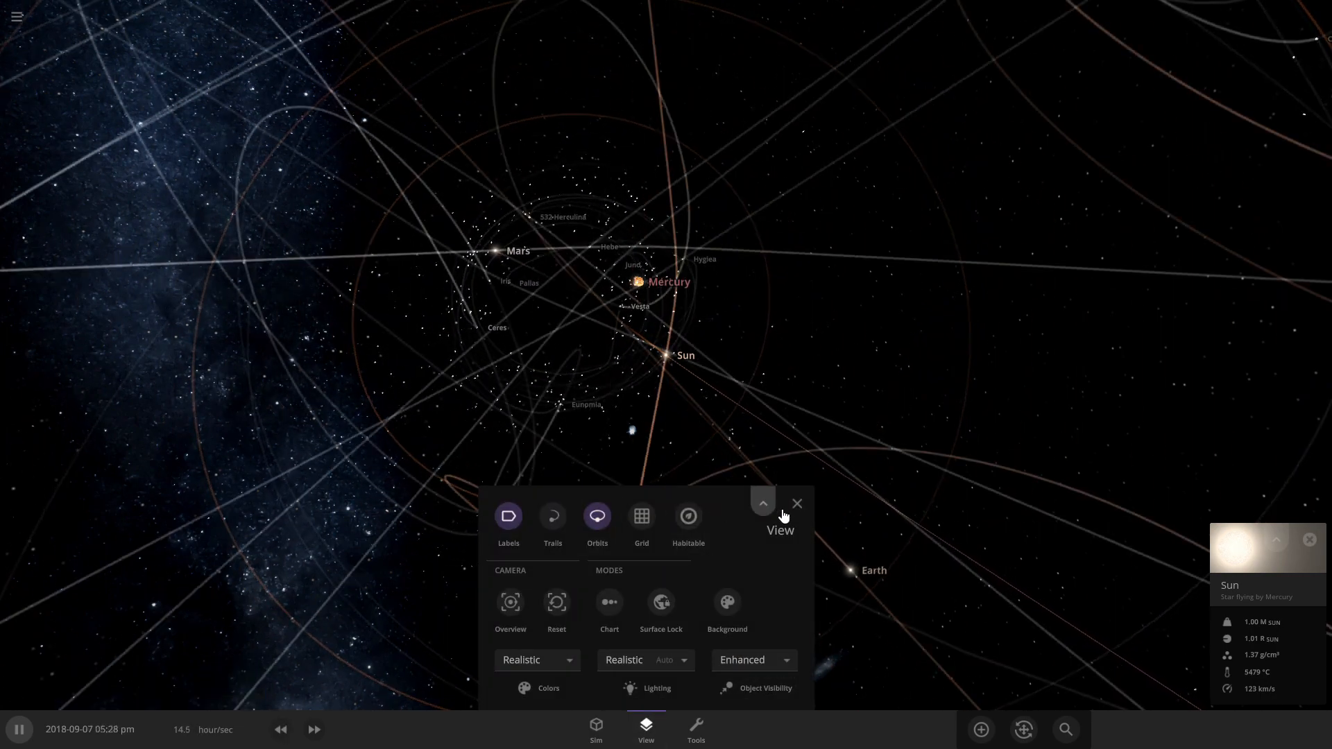
pyautogui.click(796, 504)
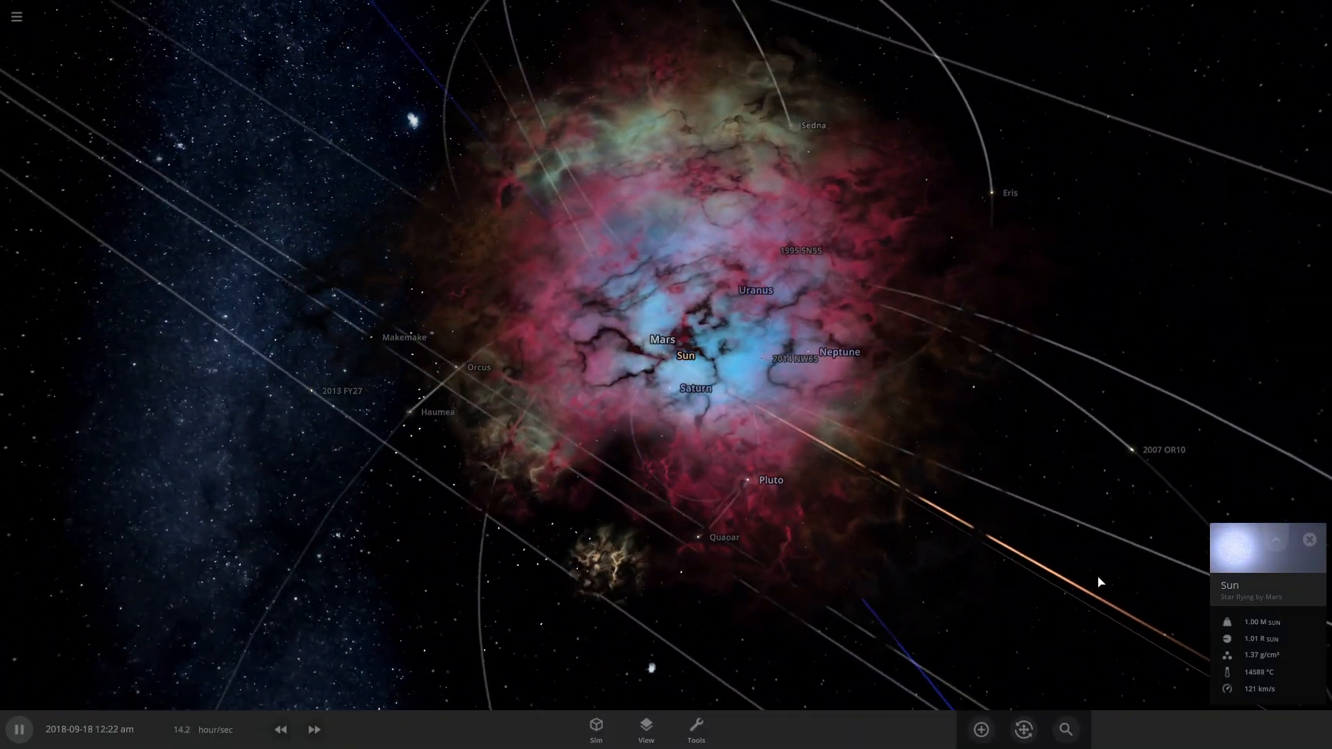
# Pause at the supernova and show the object browser listing bodies from the Sun to 2014 NW65
pyautogui.click(18, 728)
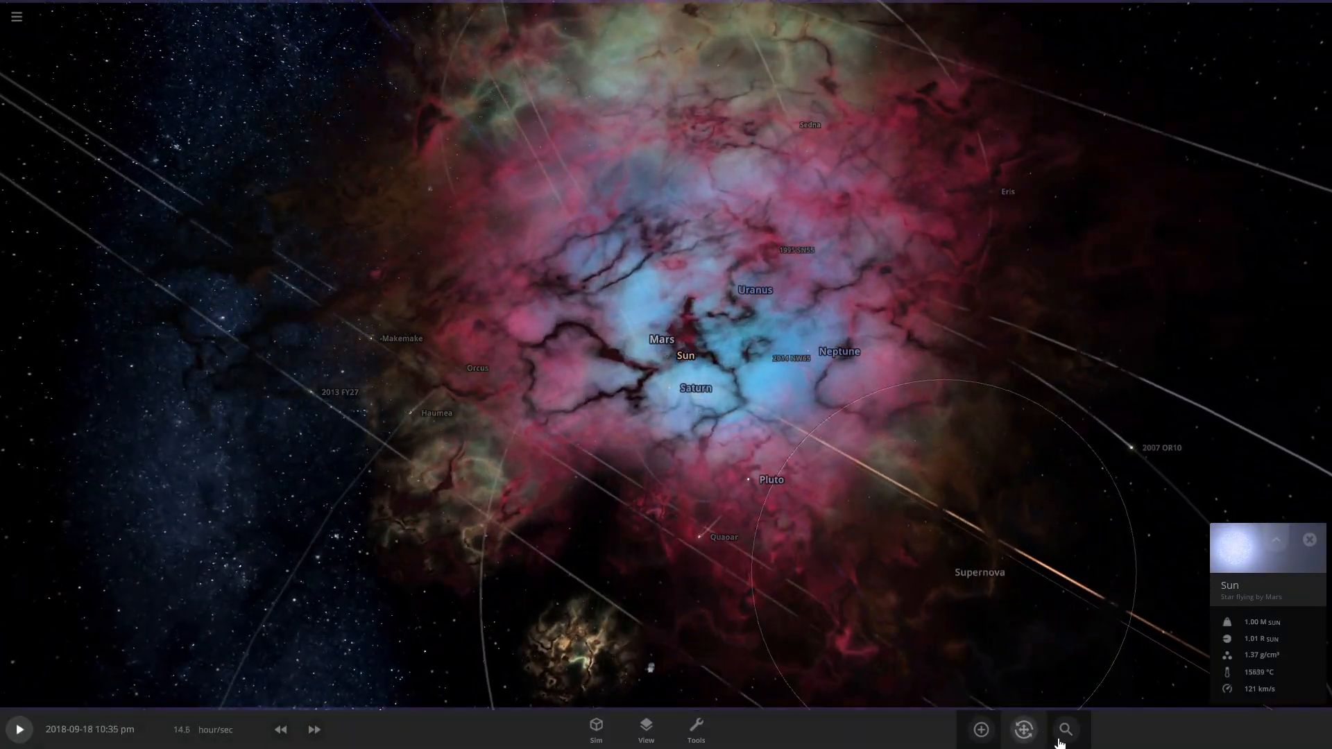
pyautogui.click(1064, 728)
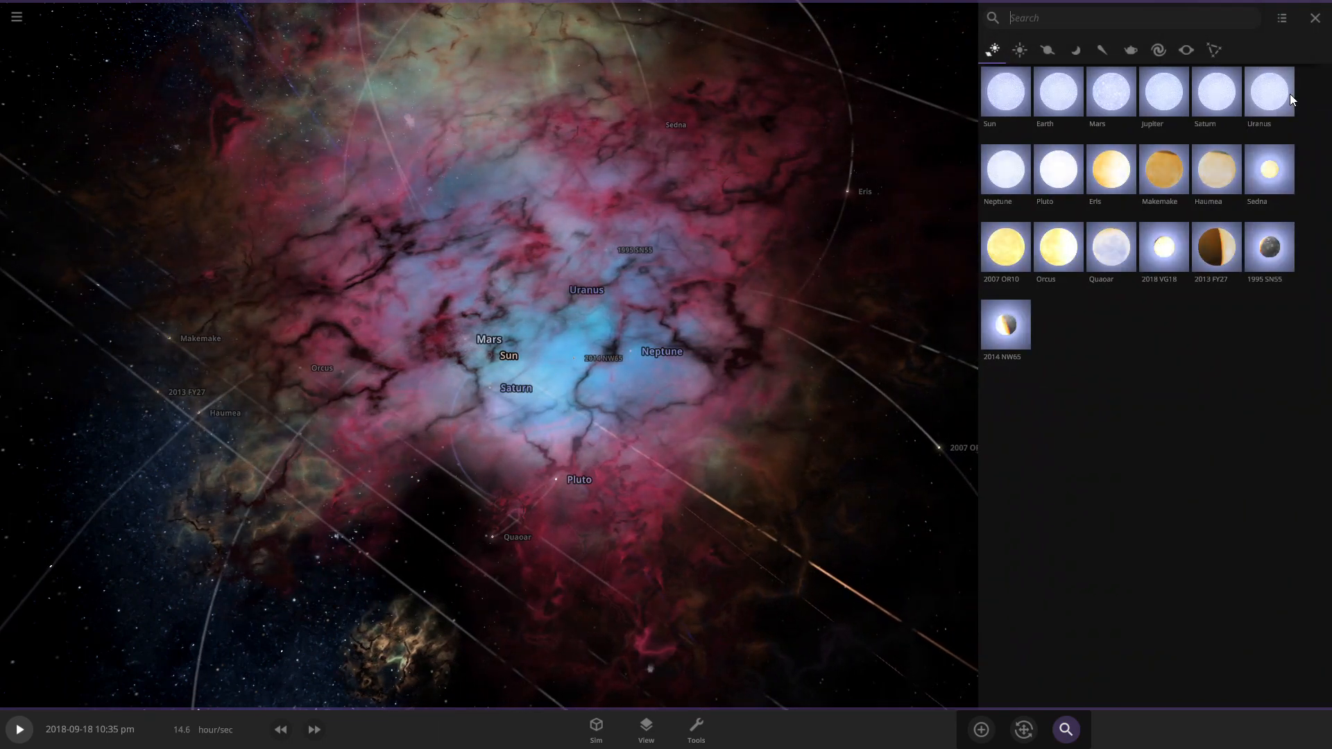
pyautogui.moveTo(1001, 195)
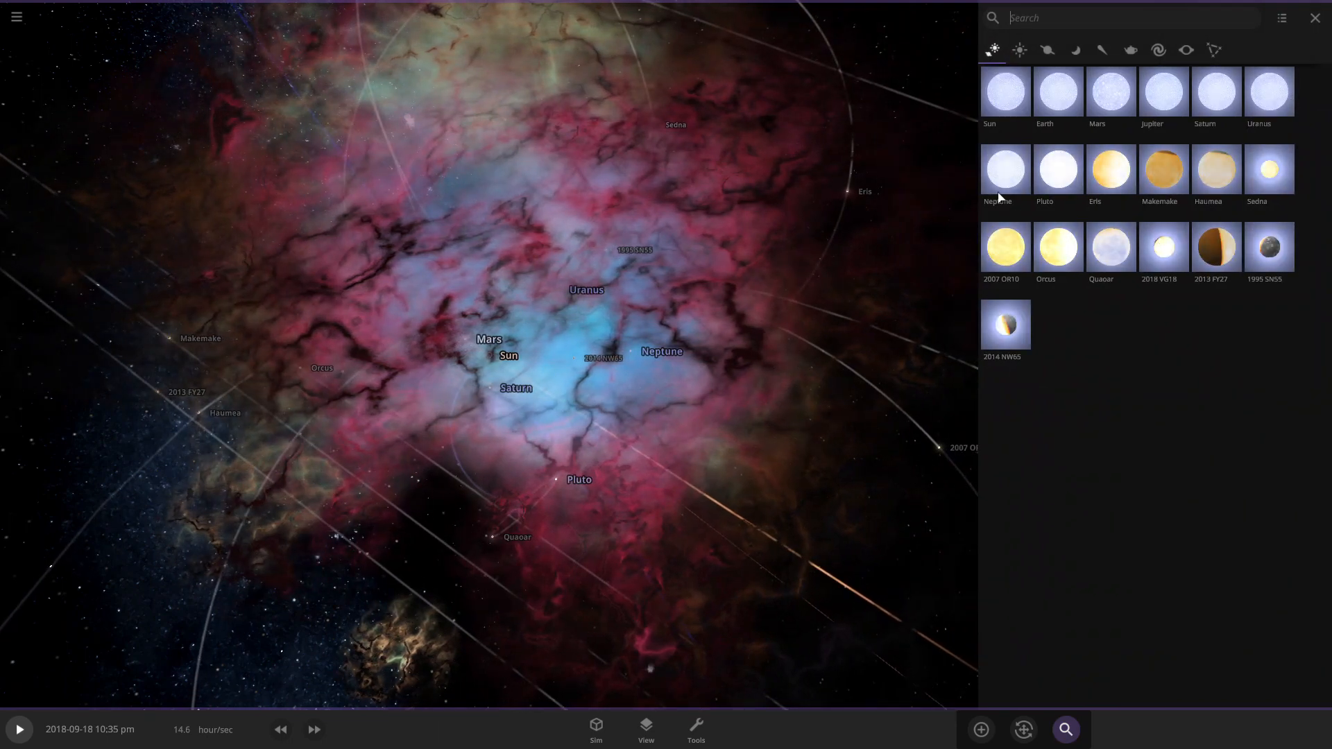
pyautogui.moveTo(1011, 128)
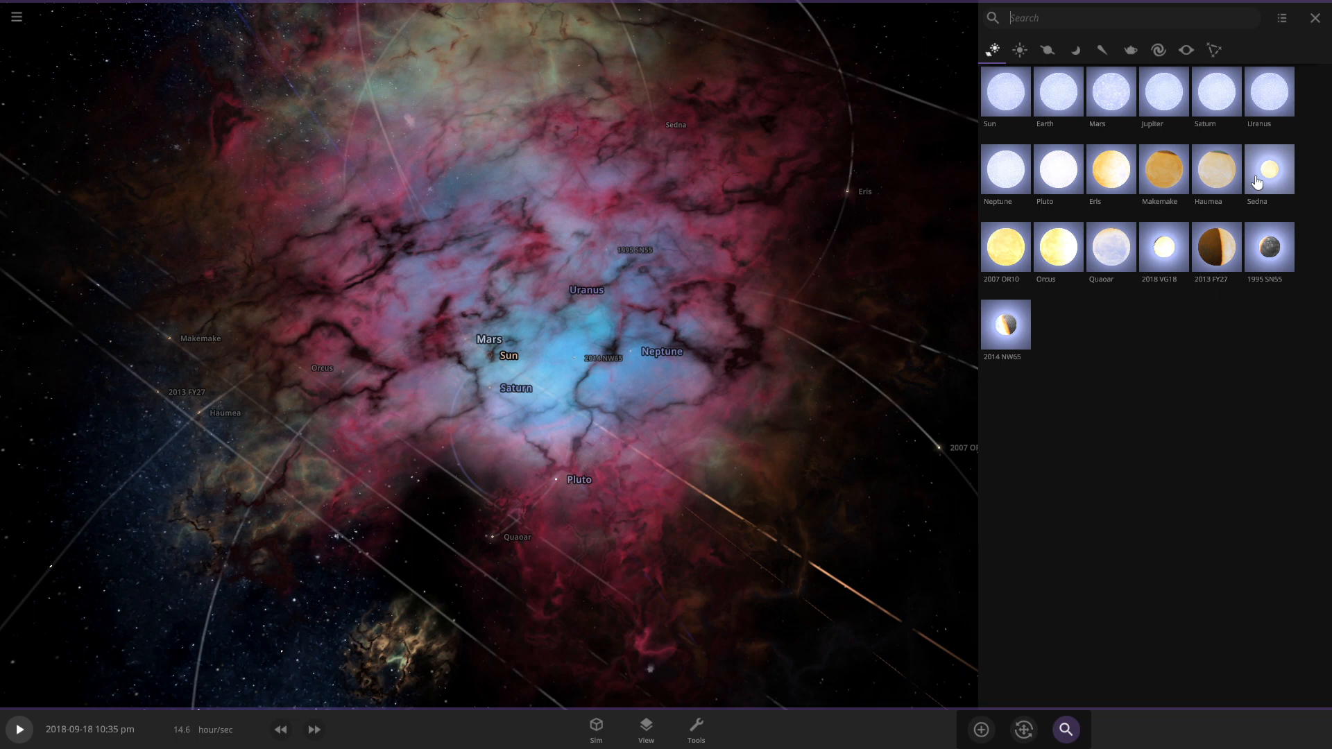
pyautogui.moveTo(1281, 399)
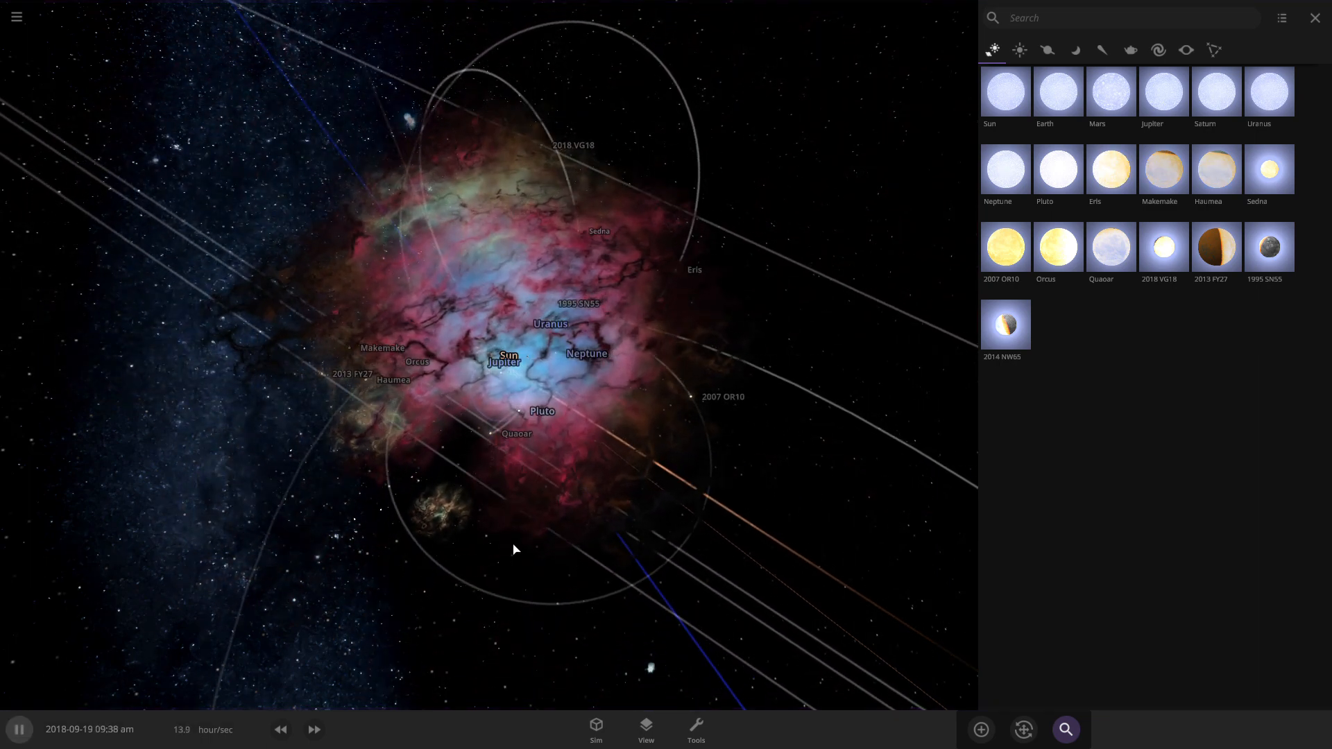
pyautogui.click(18, 729)
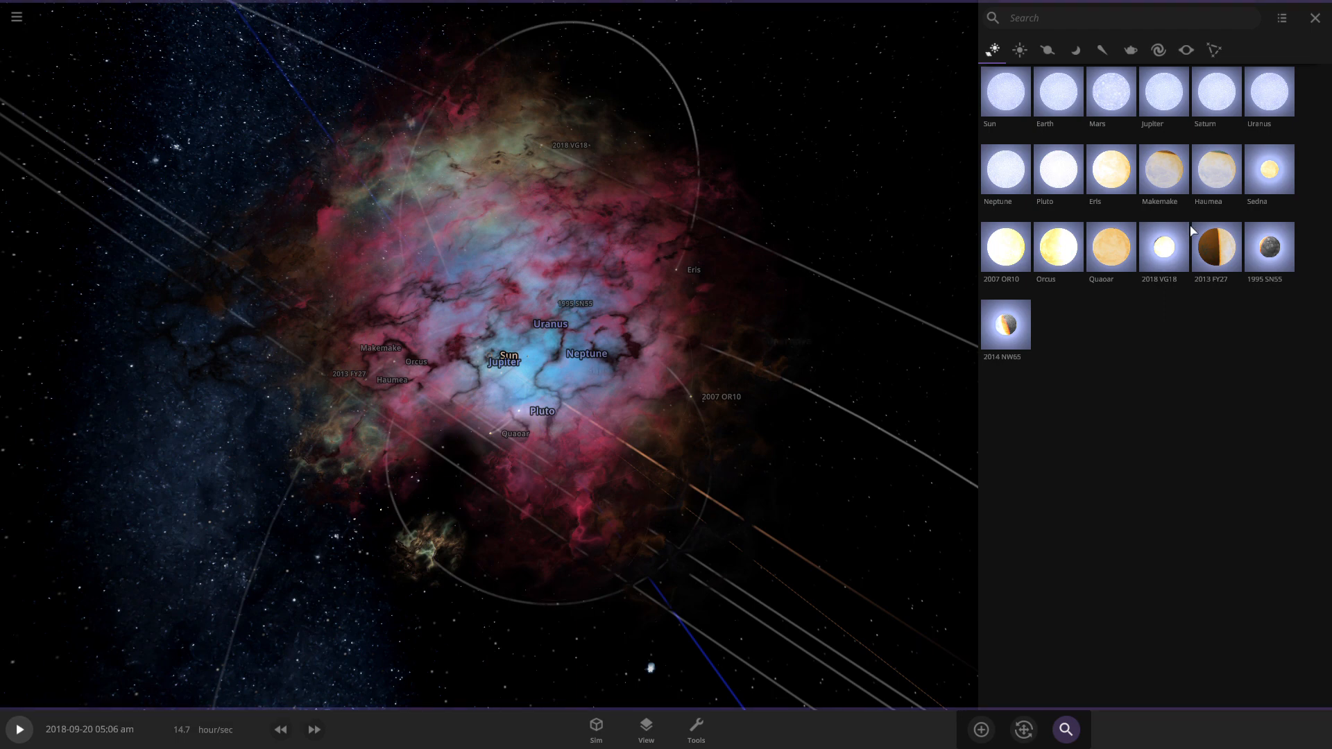
pyautogui.moveTo(1120, 203)
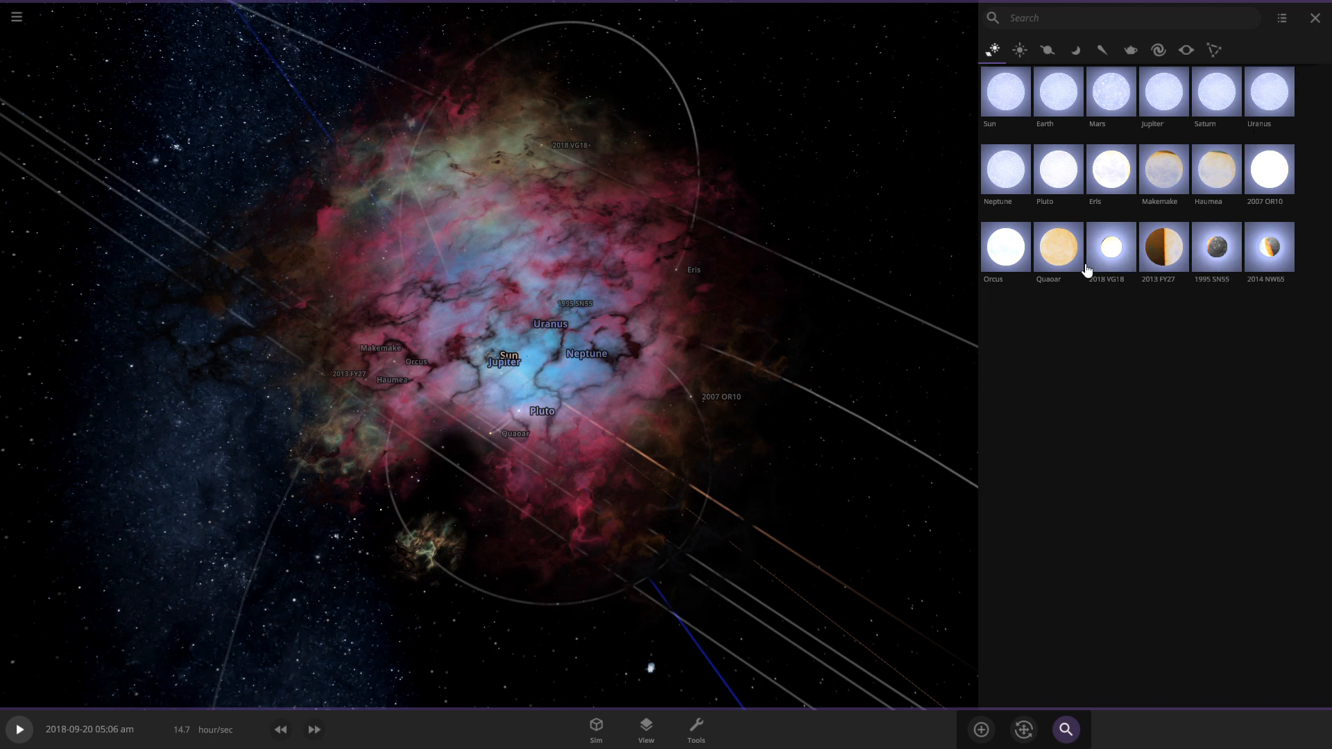
pyautogui.moveTo(1144, 262)
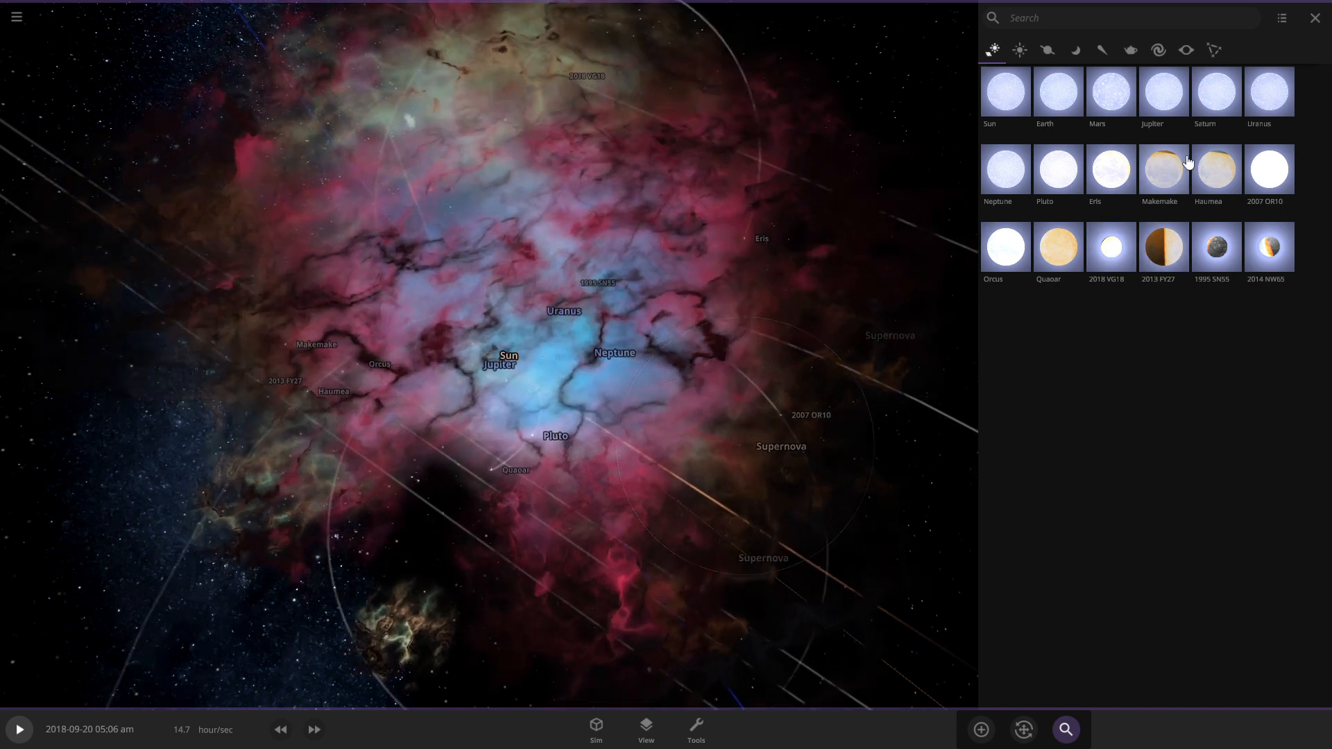
# Resume the simulation and raise its speed twice to days per second, reaching May 2019
pyautogui.click(18, 728)
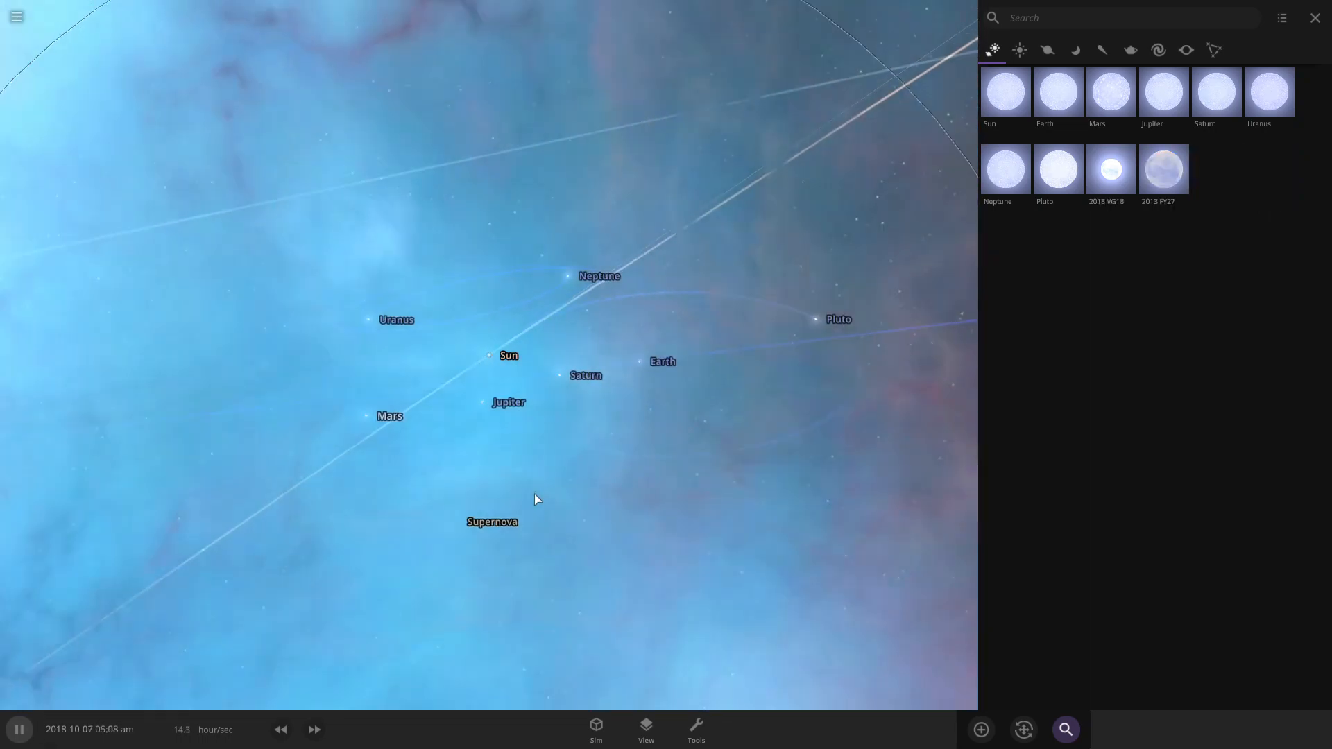
pyautogui.click(313, 729)
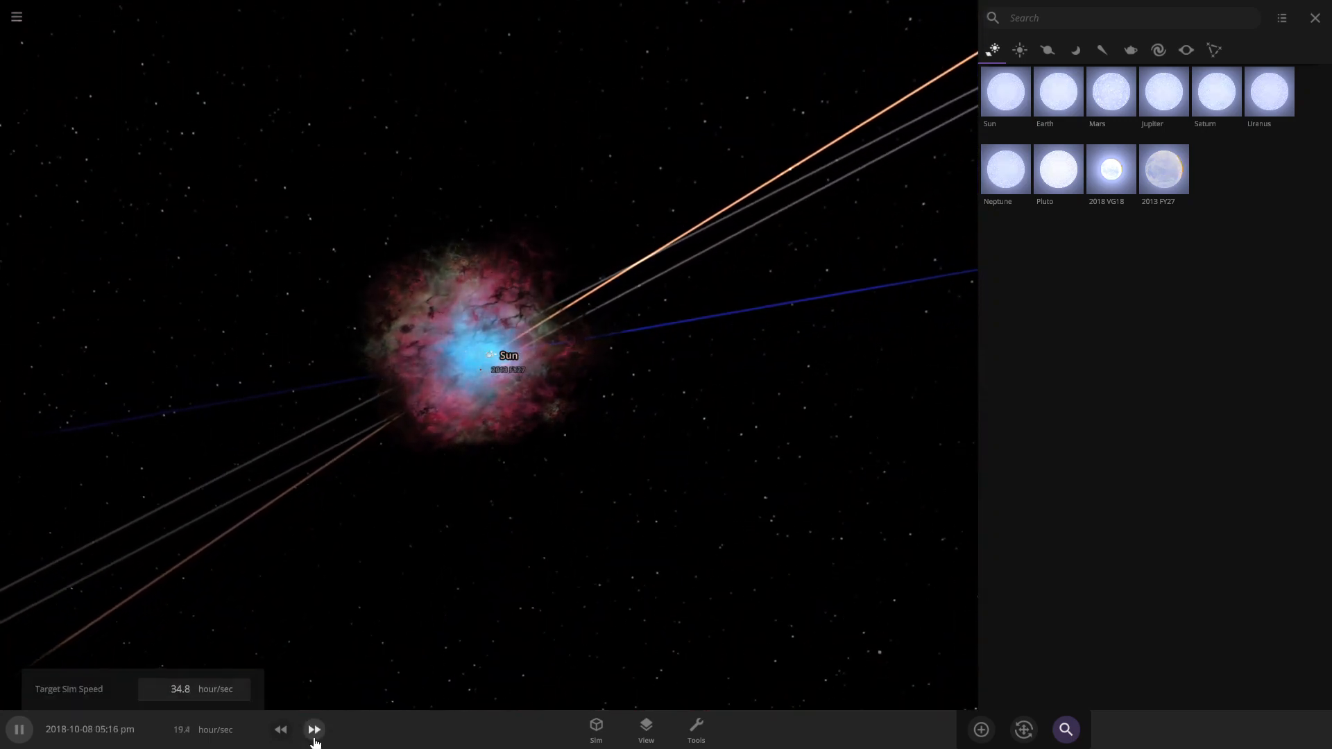
pyautogui.click(314, 728)
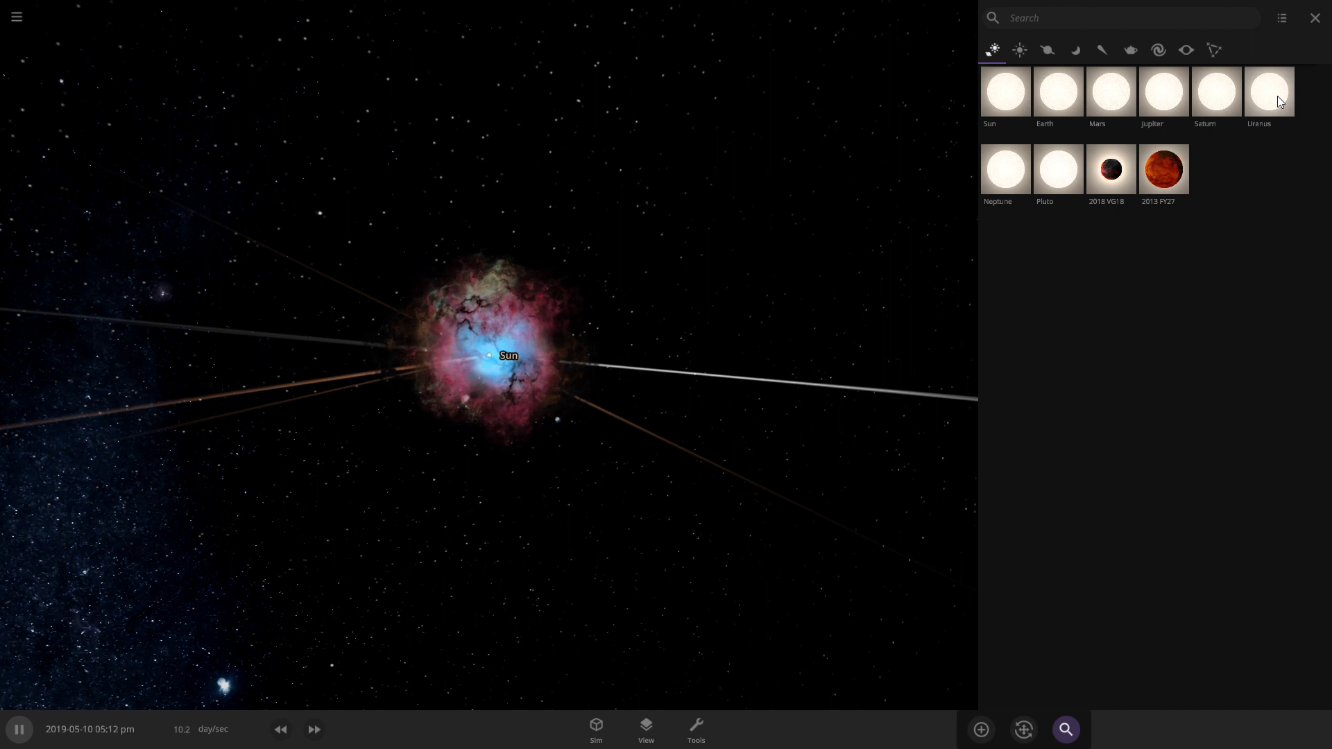
pyautogui.moveTo(943, 367)
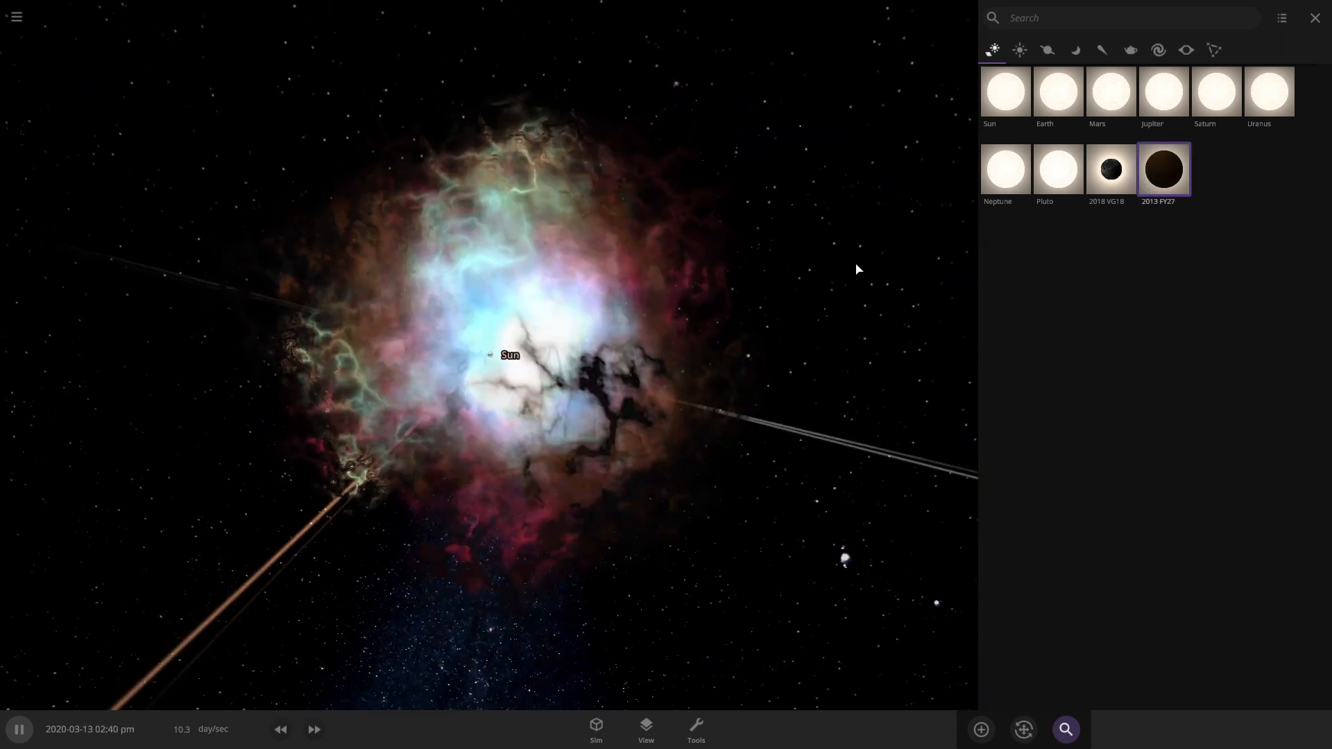
# Select 2018 VG18 and then the Sun from the object list
pyautogui.click(1110, 168)
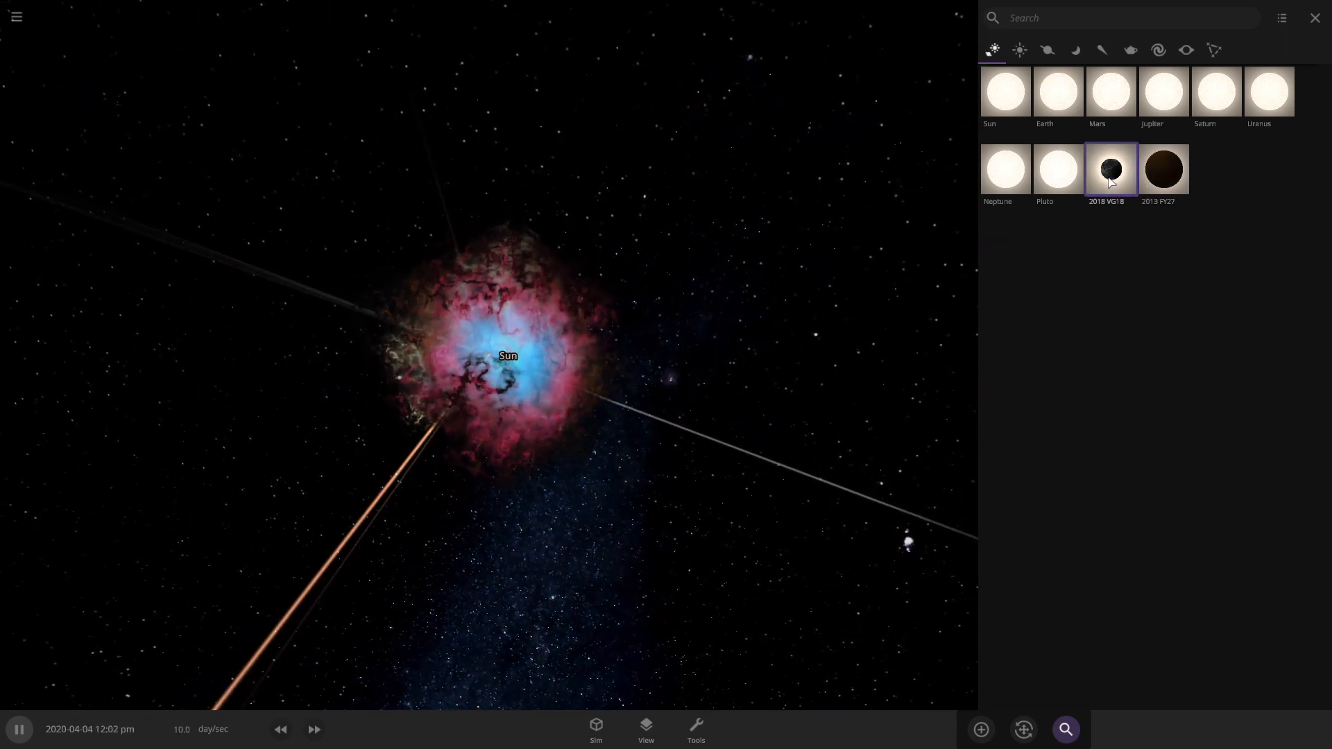
pyautogui.click(1163, 168)
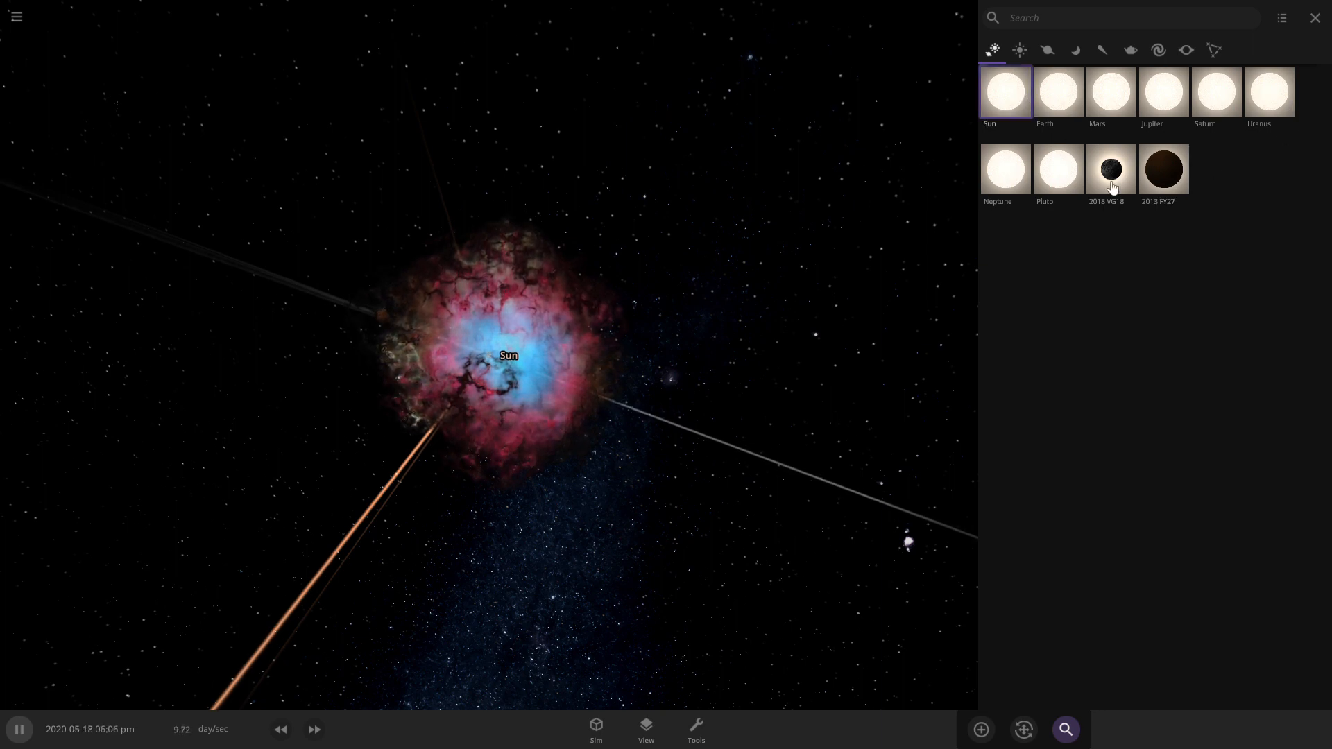
pyautogui.click(621, 457)
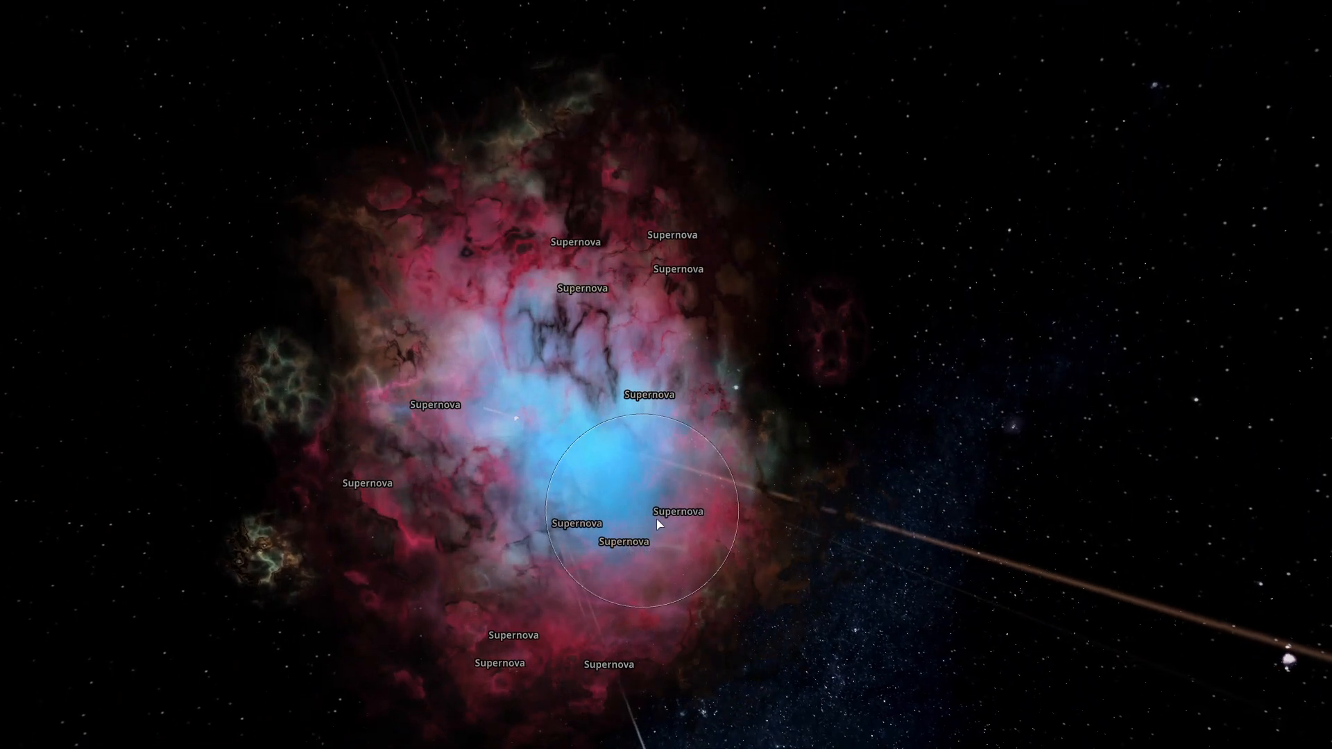
# Focus the camera on the Sun, then 2013 FY27, then 2018 VG18 inside the nebula
pyautogui.click(1064, 729)
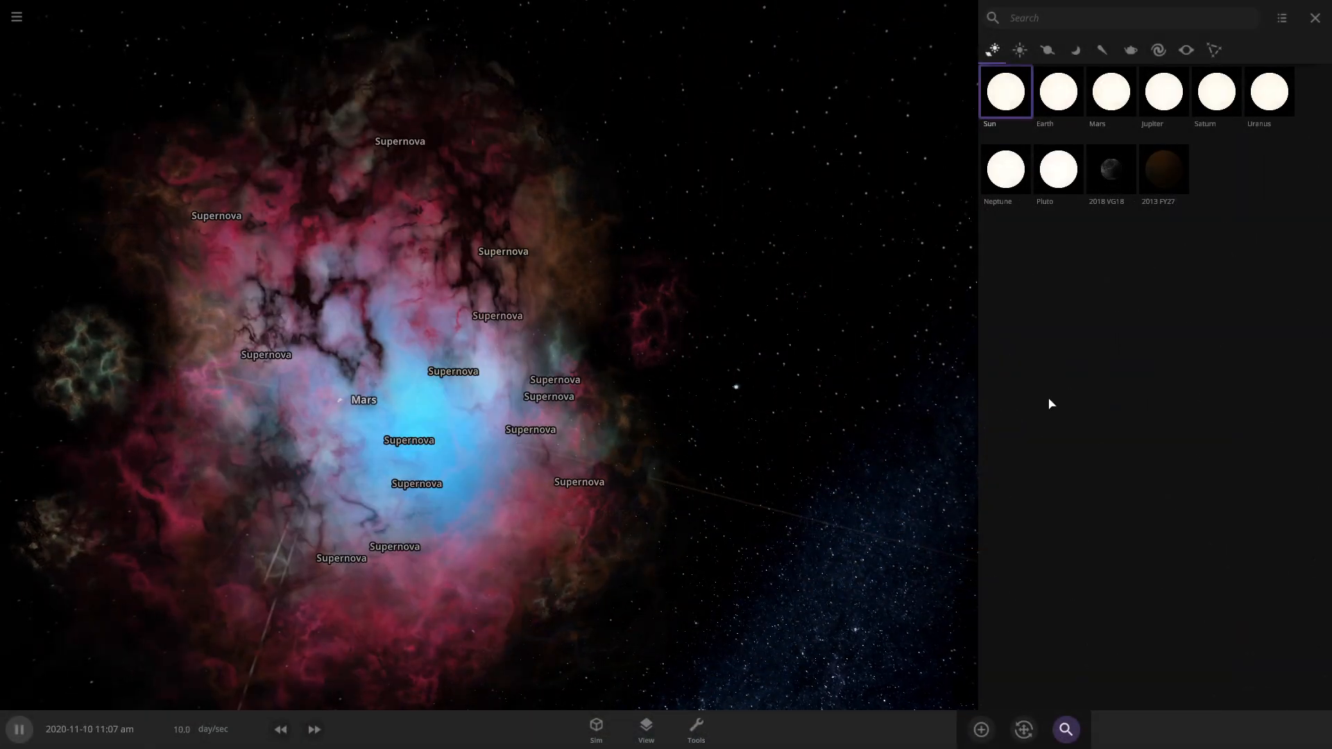
pyautogui.click(1163, 169)
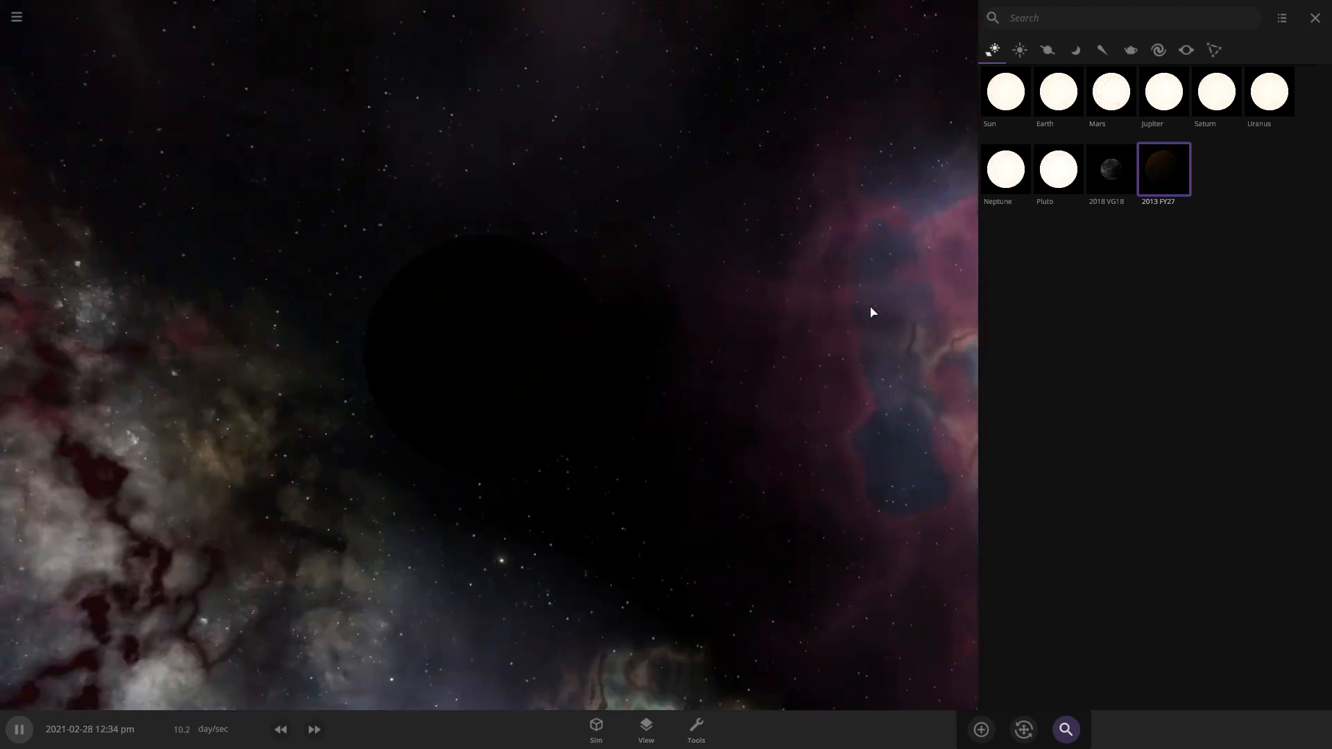
pyautogui.click(1109, 170)
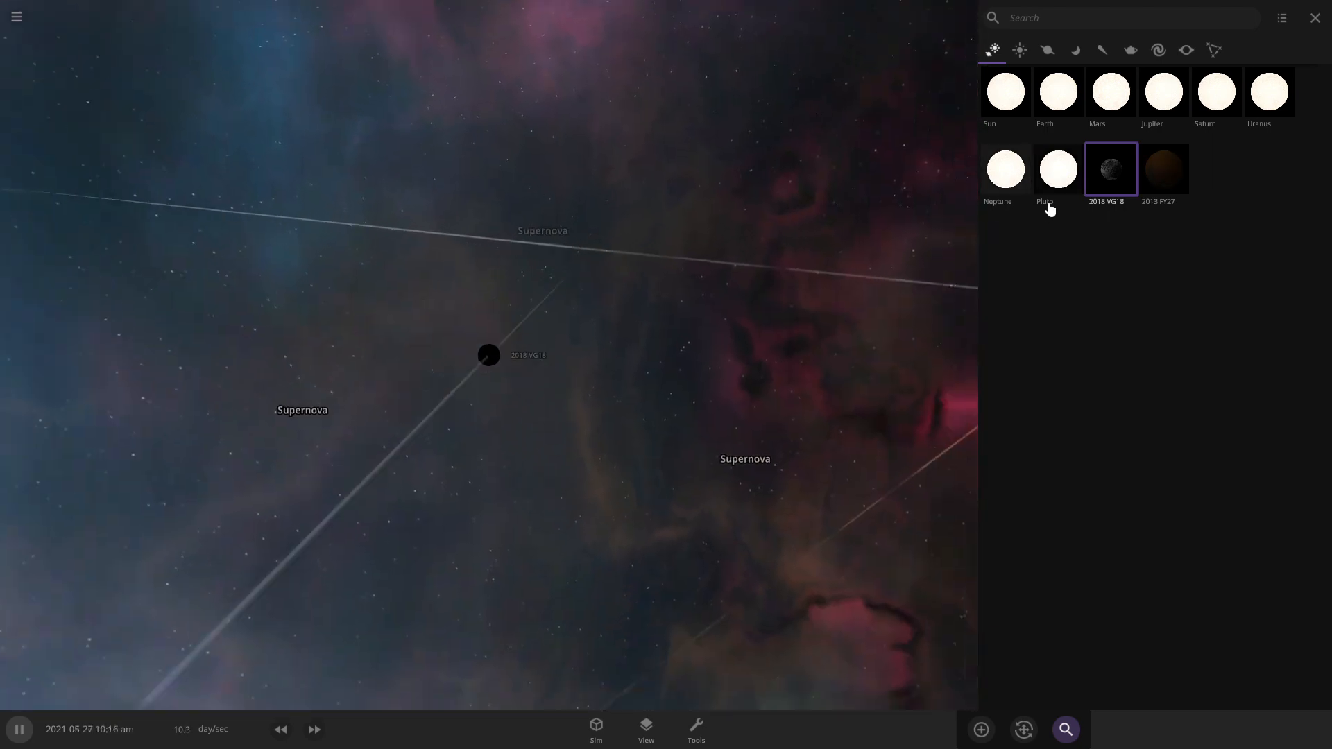
# Set the scene lighting to Flash Light so dark bodies' surfaces show
pyautogui.click(645, 728)
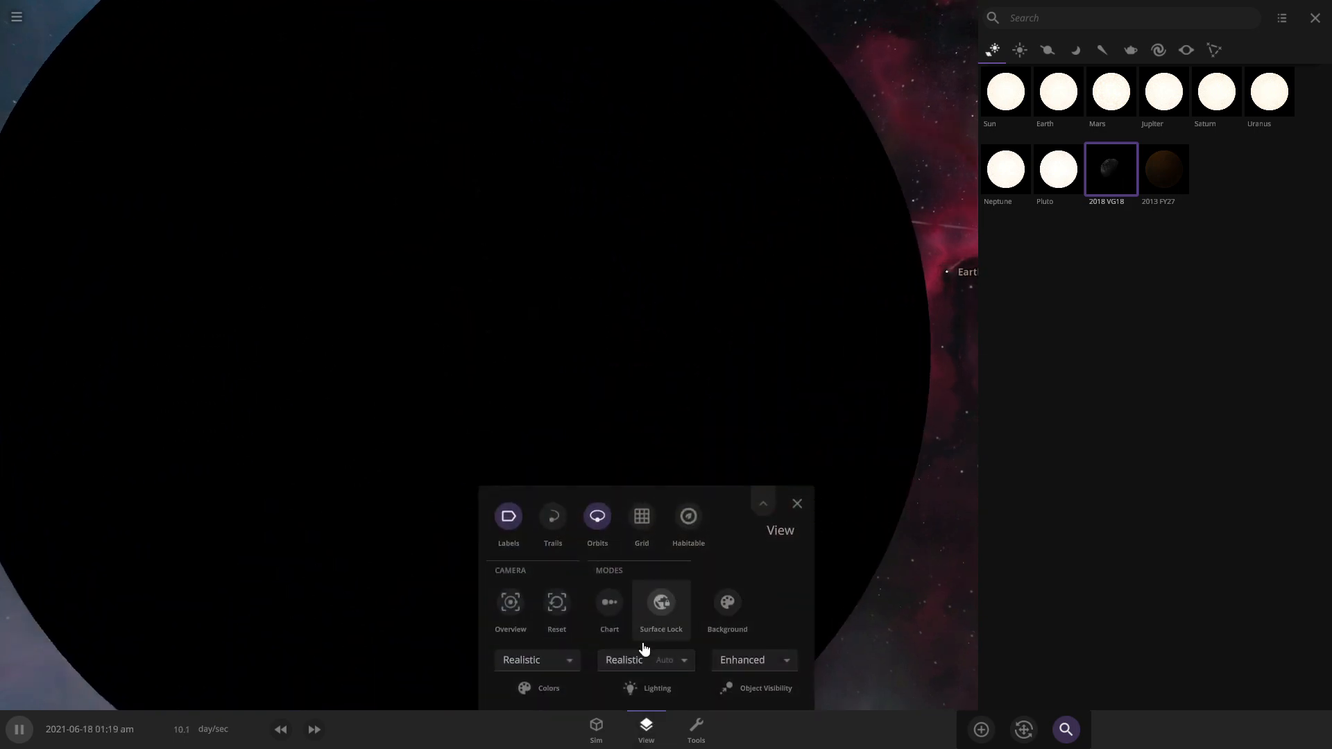
pyautogui.click(643, 660)
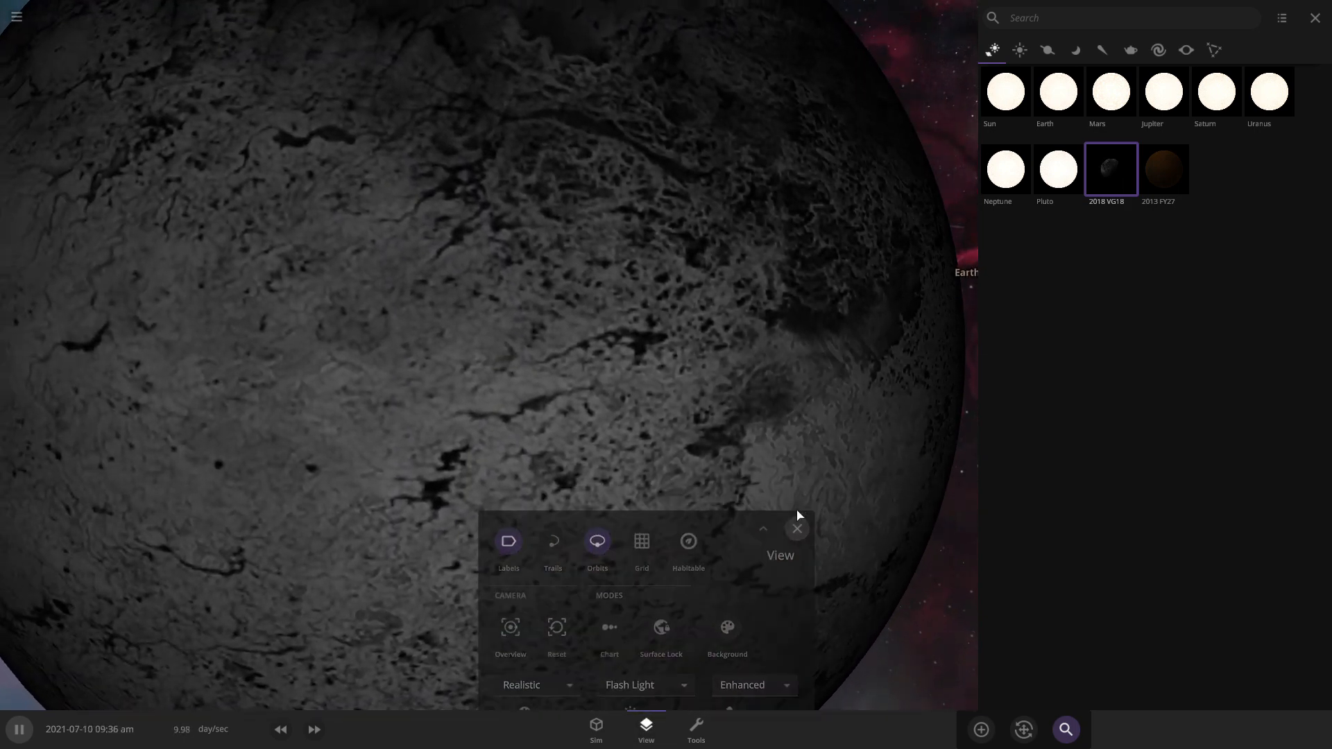
pyautogui.click(1163, 170)
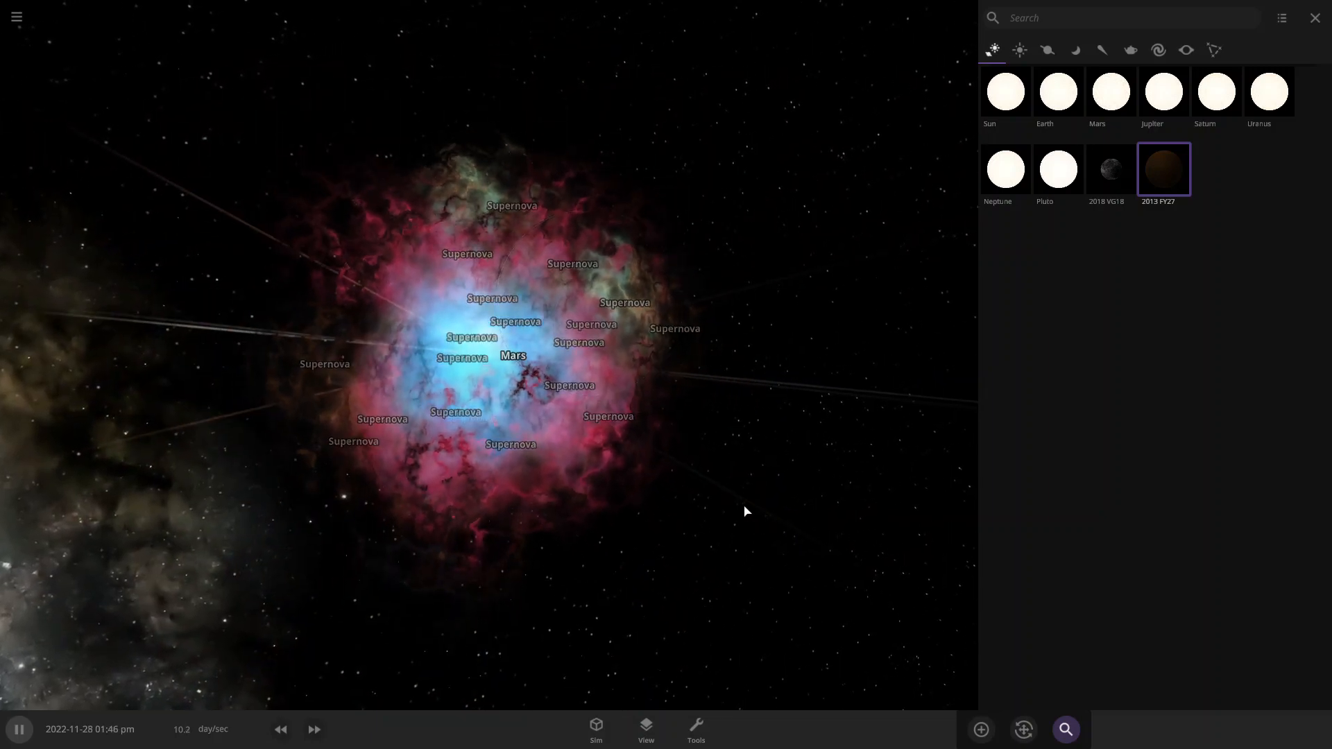
# Raise the simulation speed in four steps from about 10 days to over 40 years per second
pyautogui.click(313, 728)
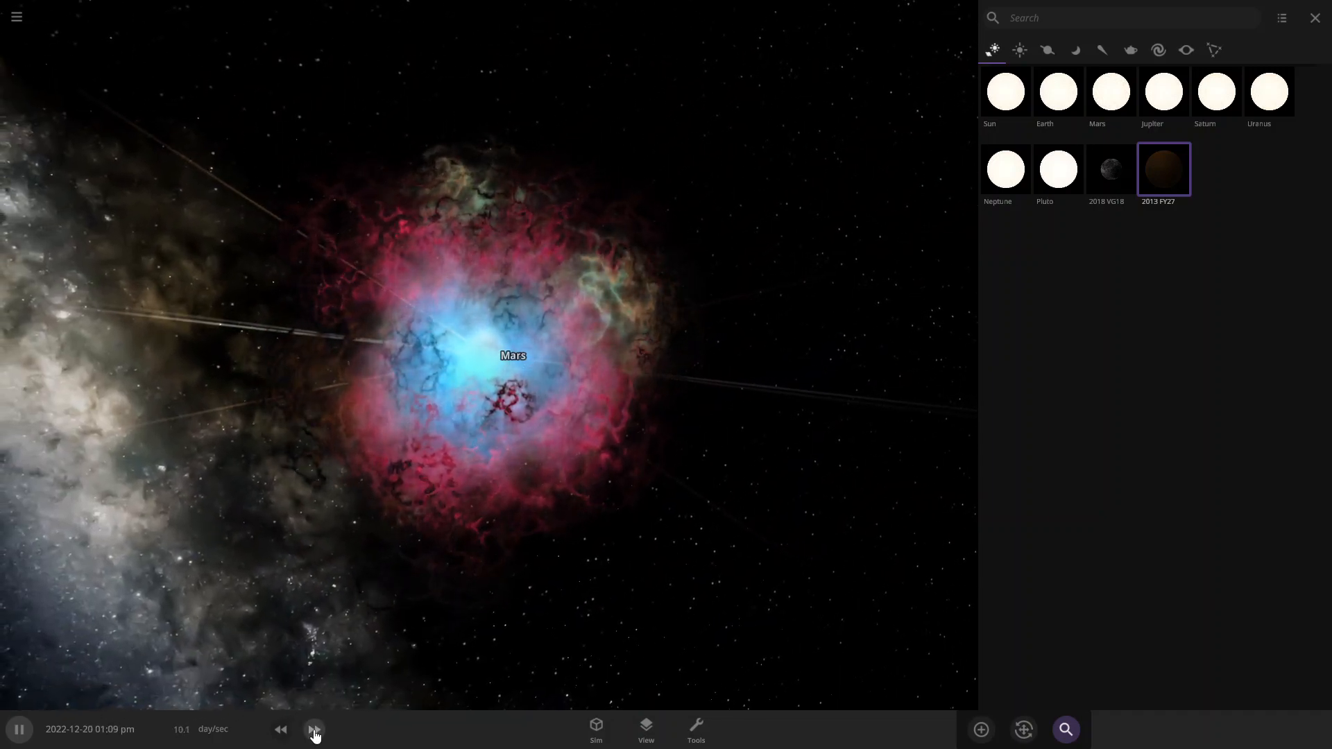
pyautogui.click(314, 728)
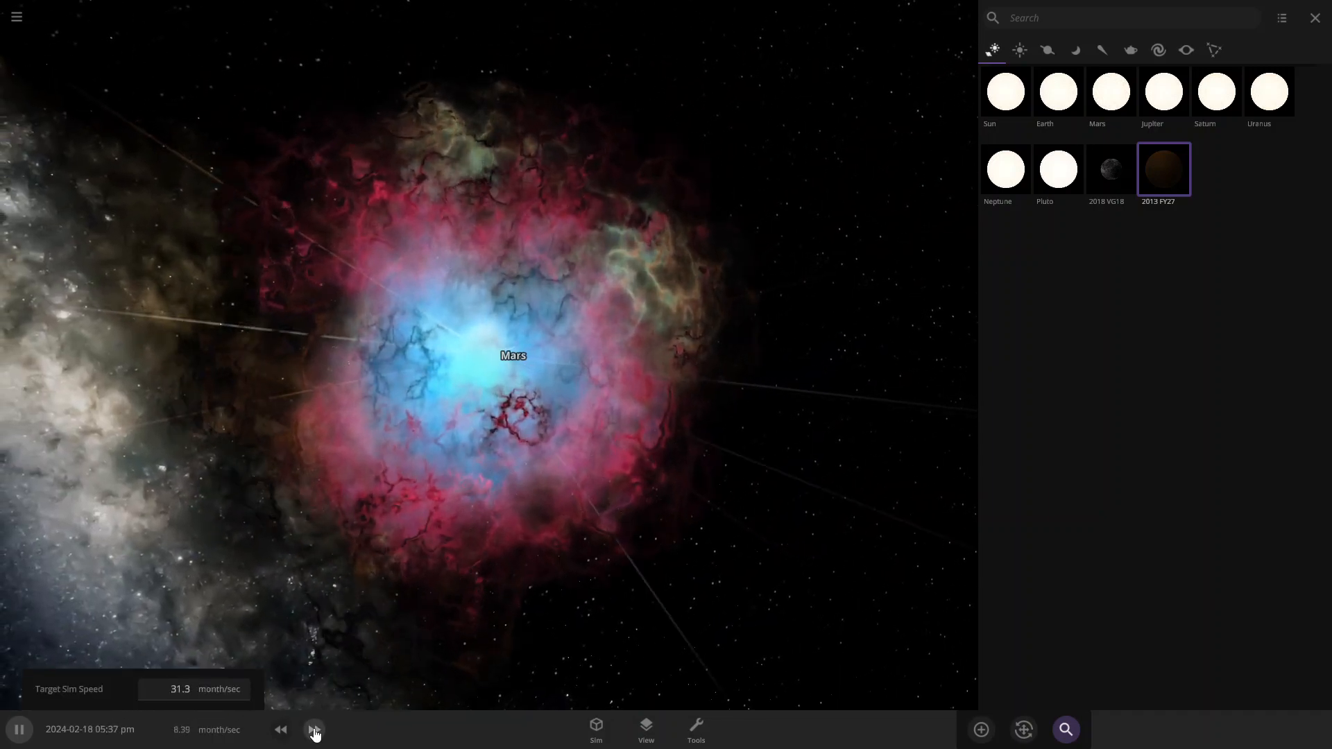
pyautogui.click(315, 728)
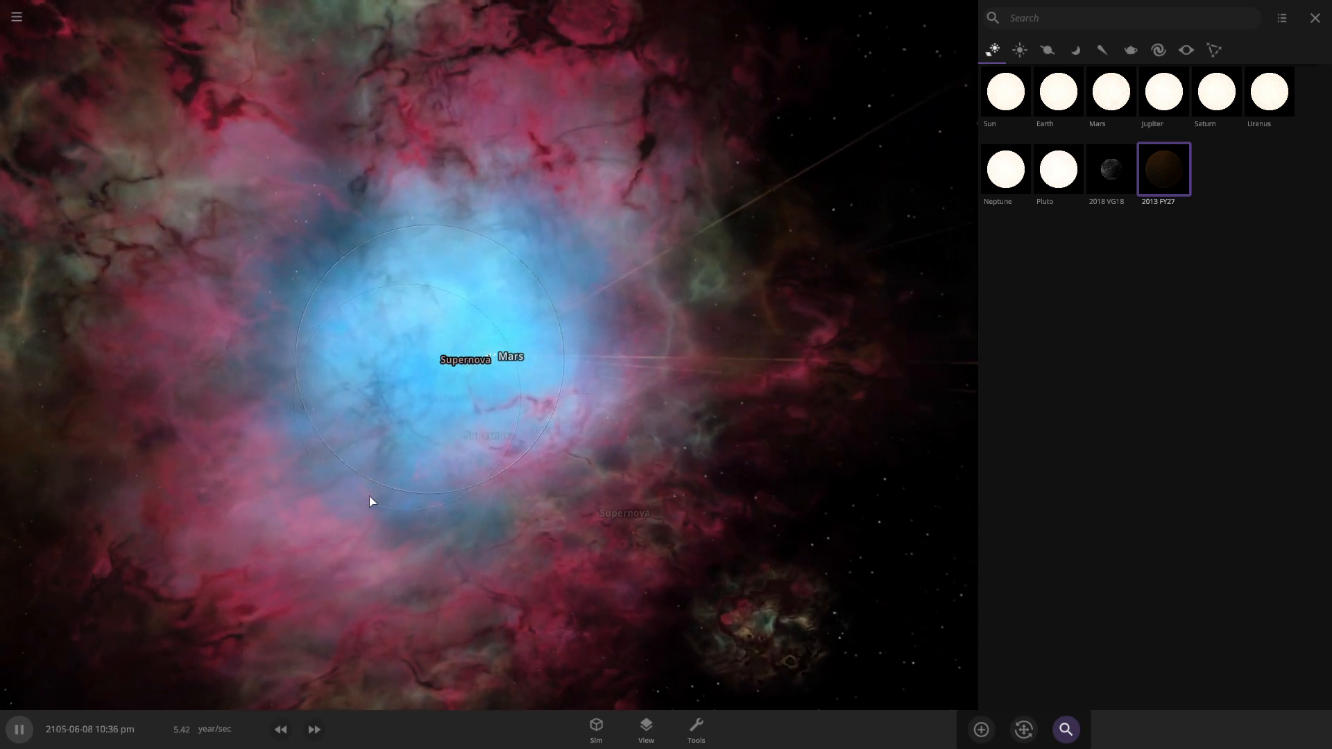
pyautogui.click(314, 728)
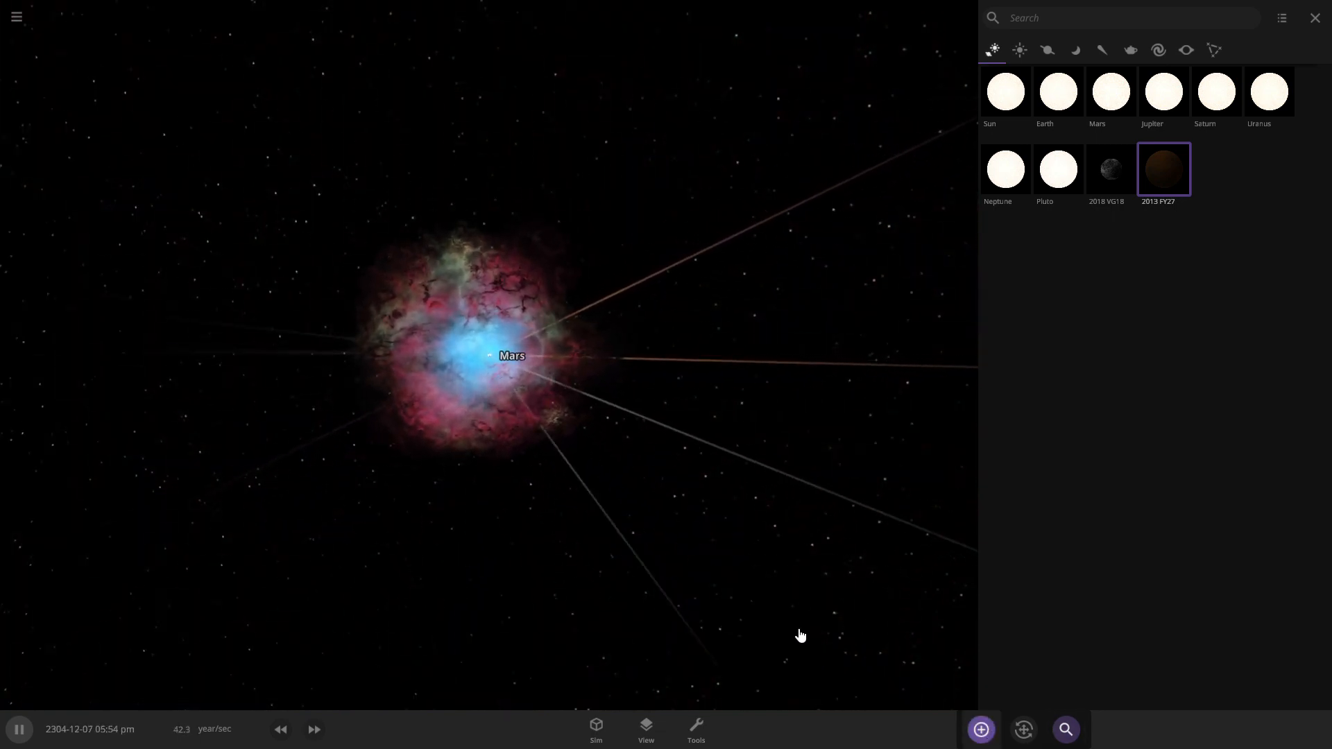
# Show and dismiss the Add catalog so no side panels cover the nebula around Mars
pyautogui.click(979, 728)
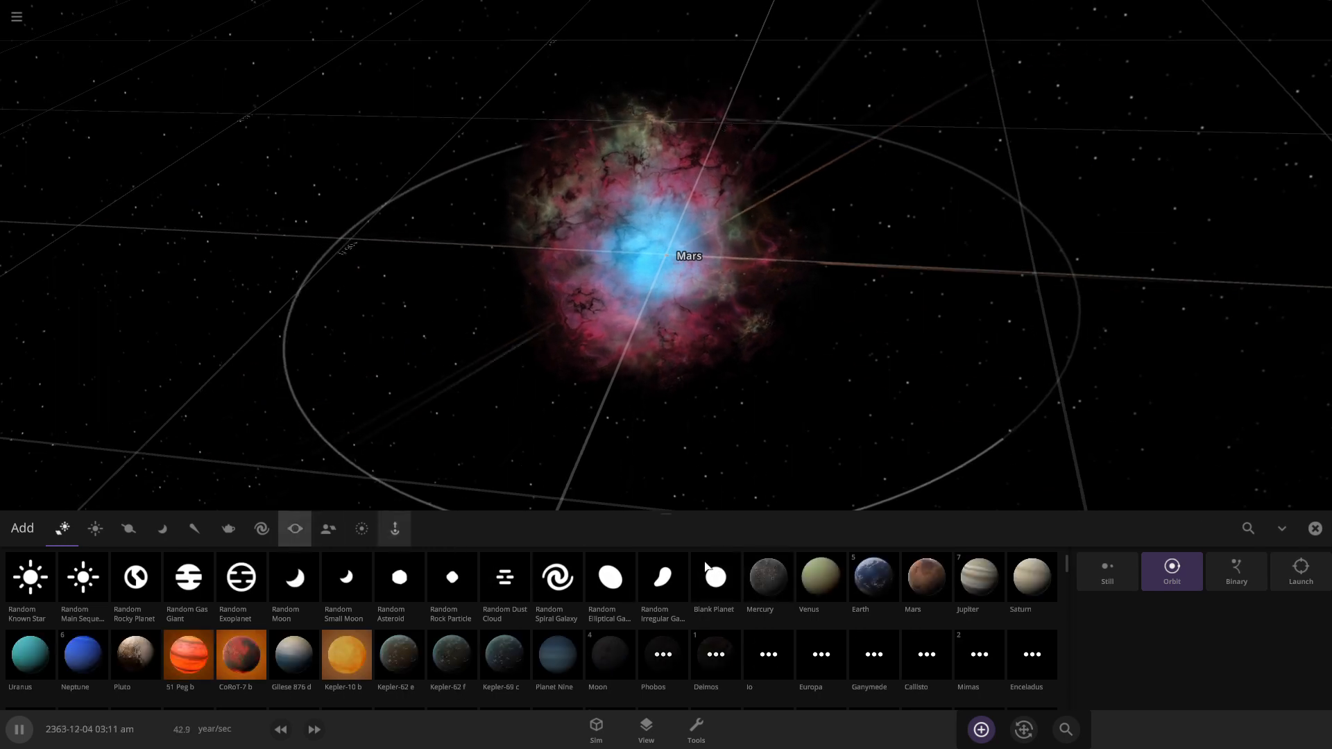
pyautogui.click(767, 577)
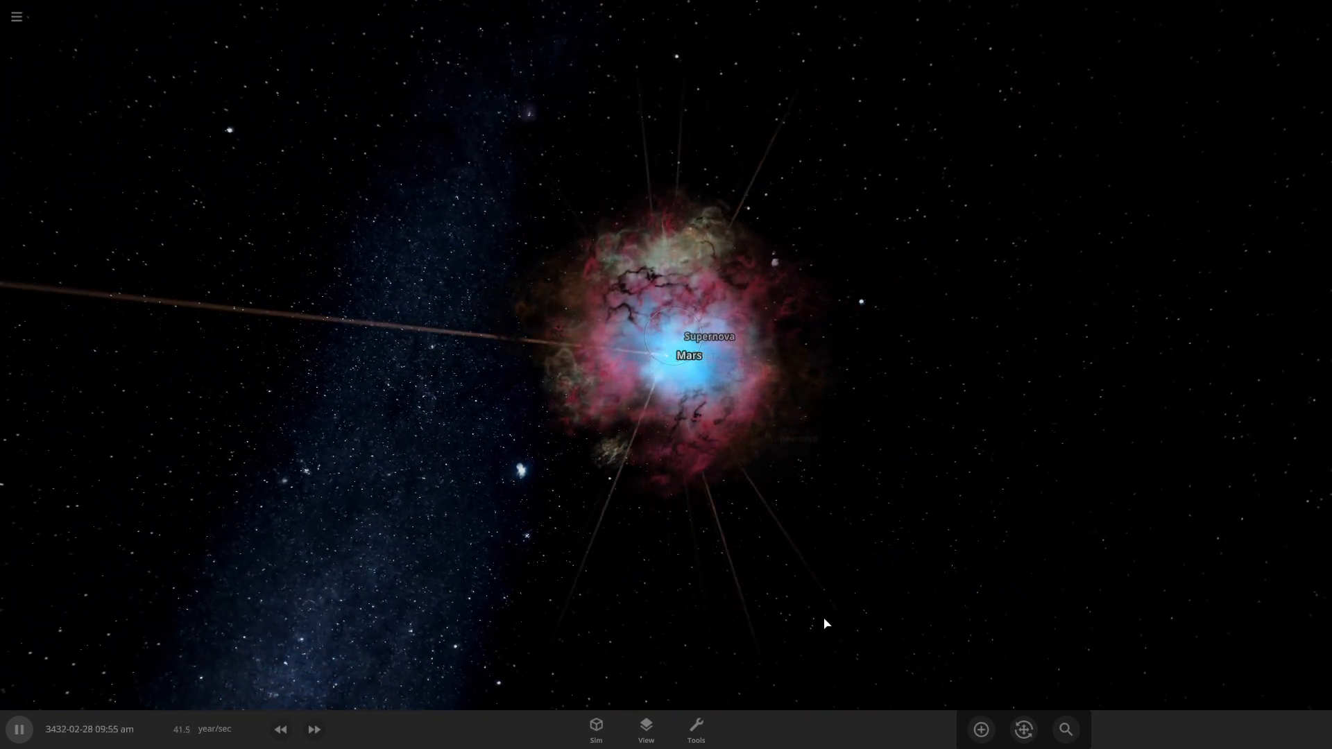
# Reopen the object list and push the speed to about 19,490 years per second
pyautogui.click(1064, 728)
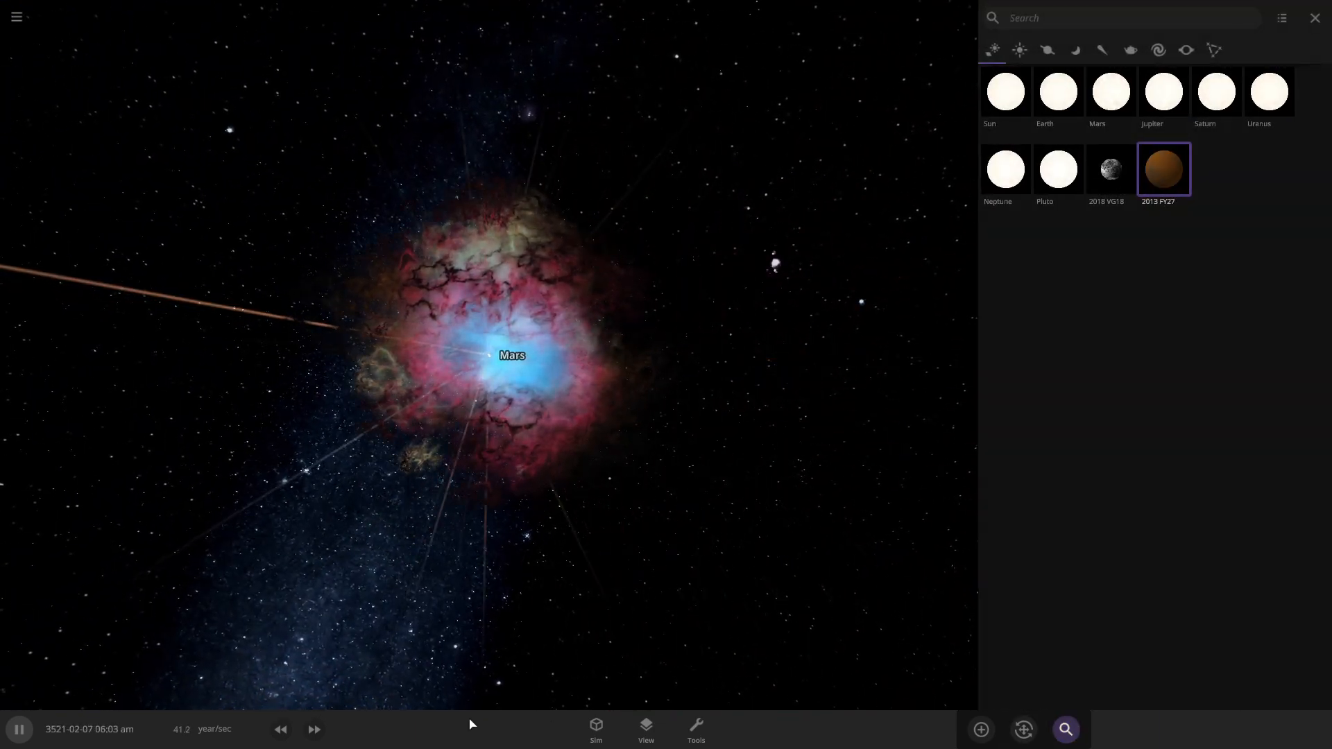
pyautogui.click(313, 728)
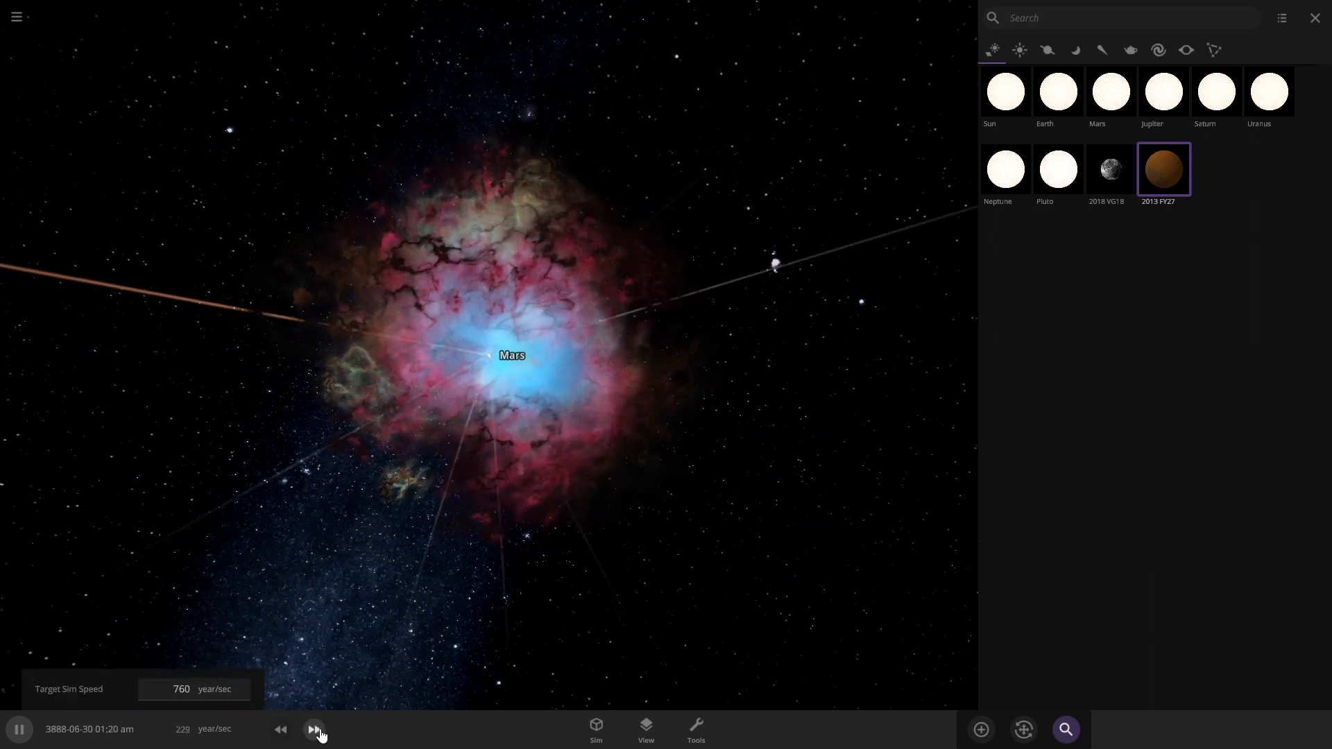
pyautogui.click(314, 728)
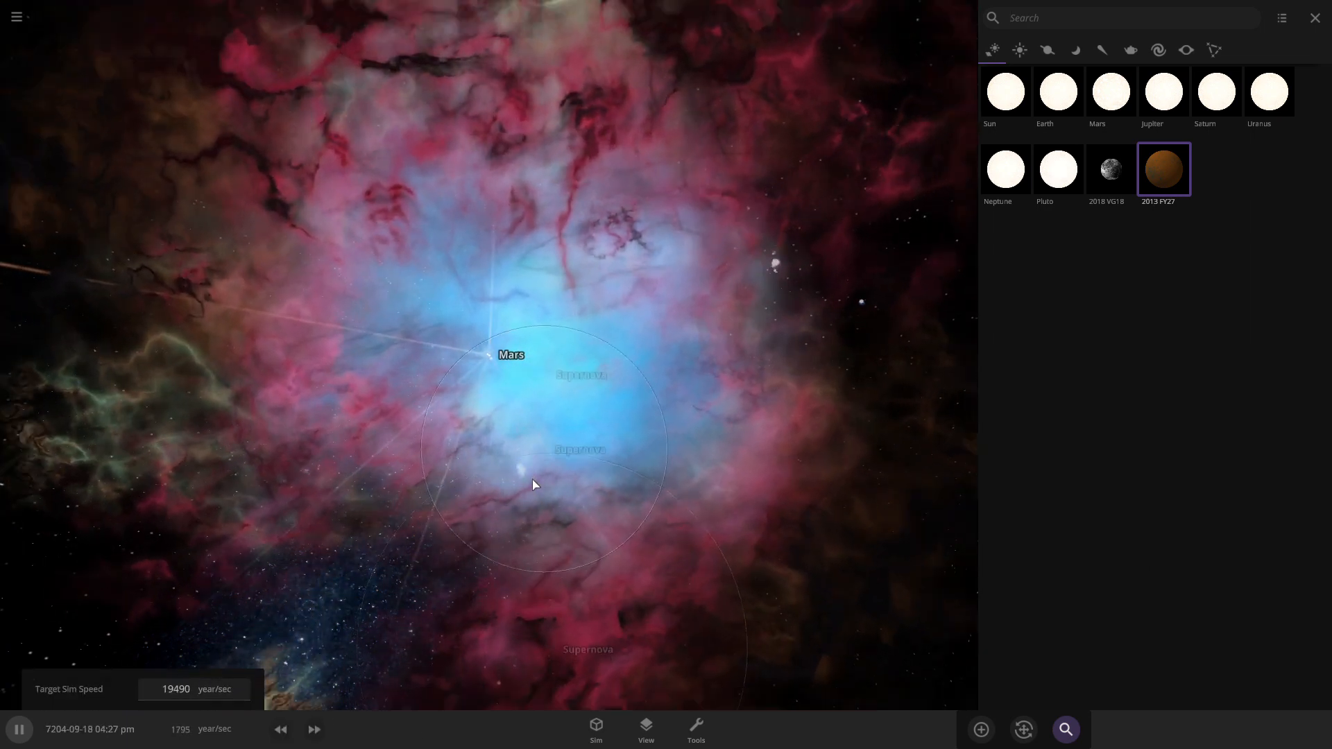